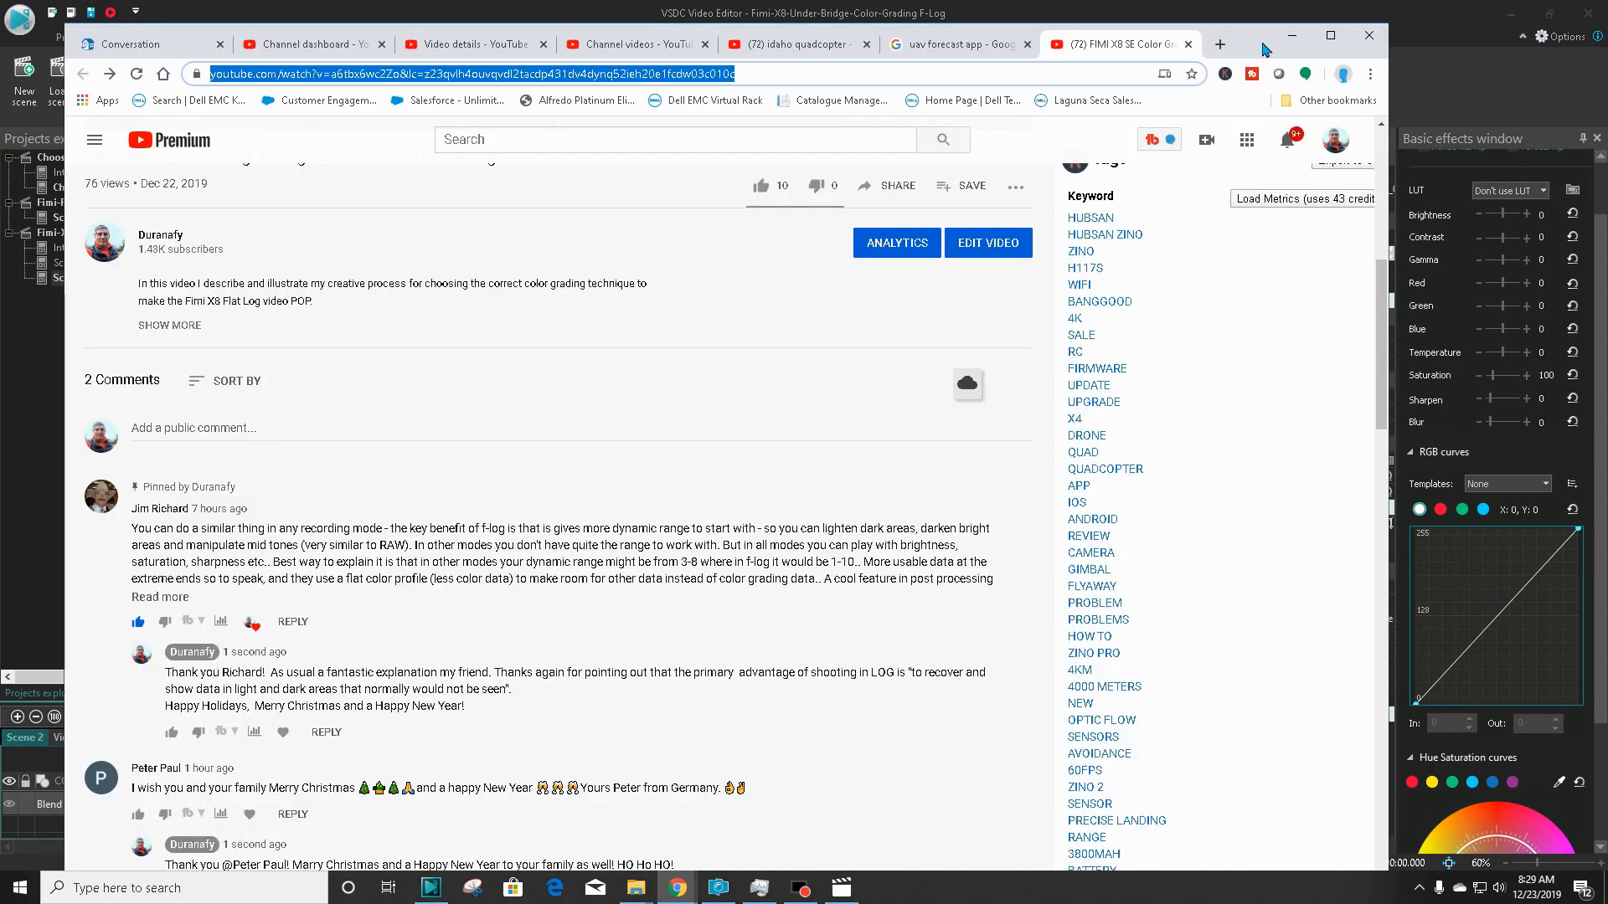
pyautogui.moveTo(794, 373)
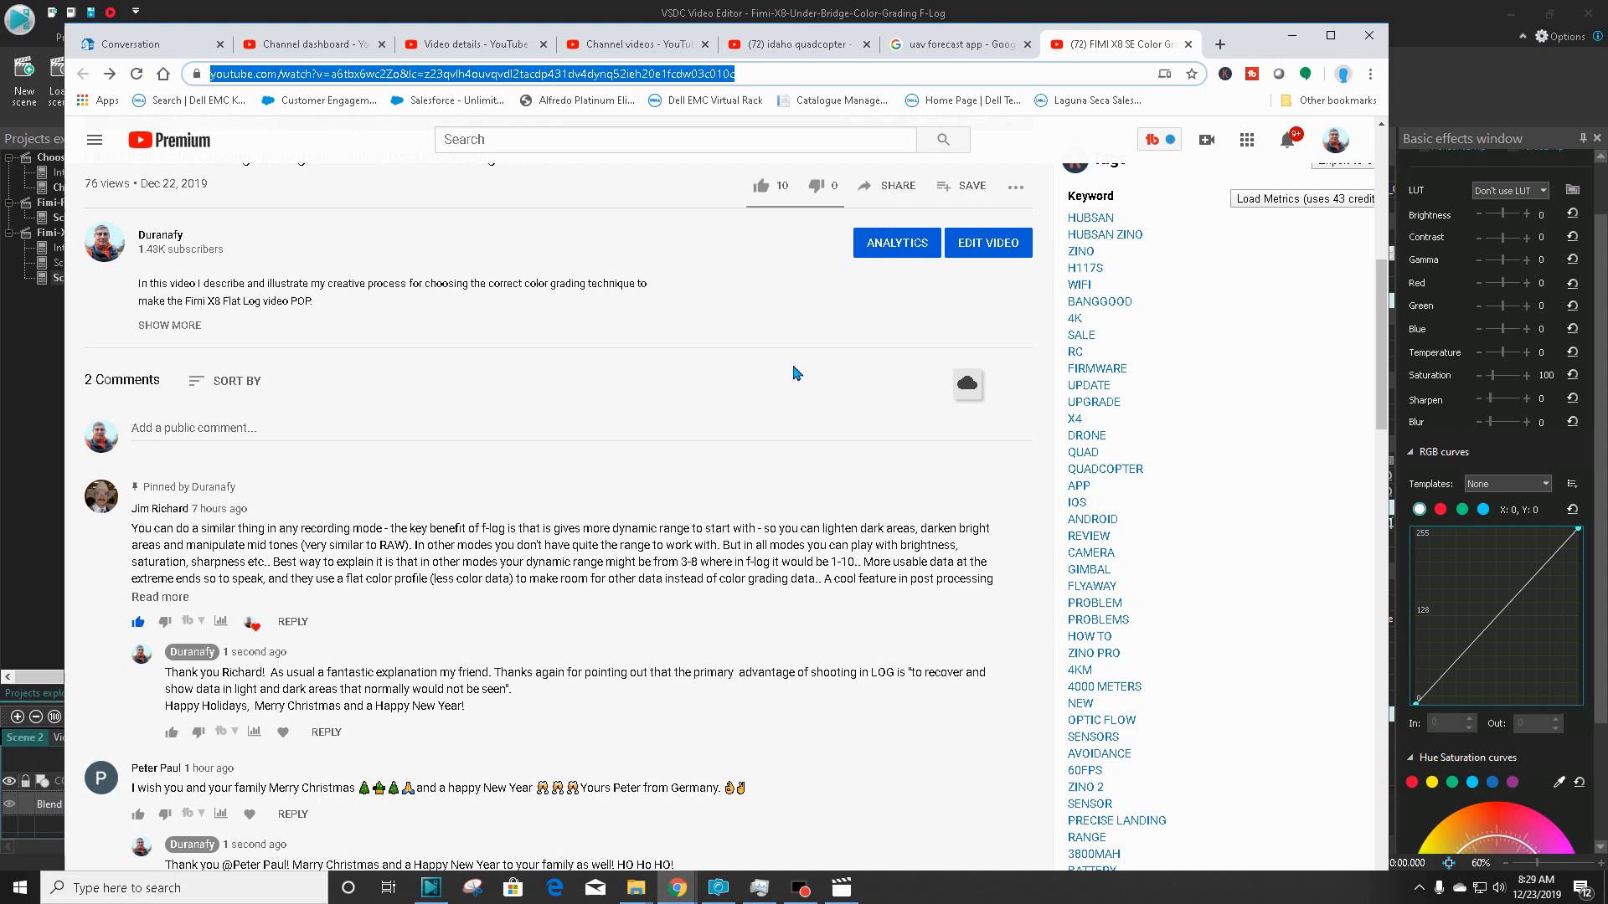
# Scroll to the comments and expand the pinned viewer comment about f-log's dynamic range.
pyautogui.scroll(3)
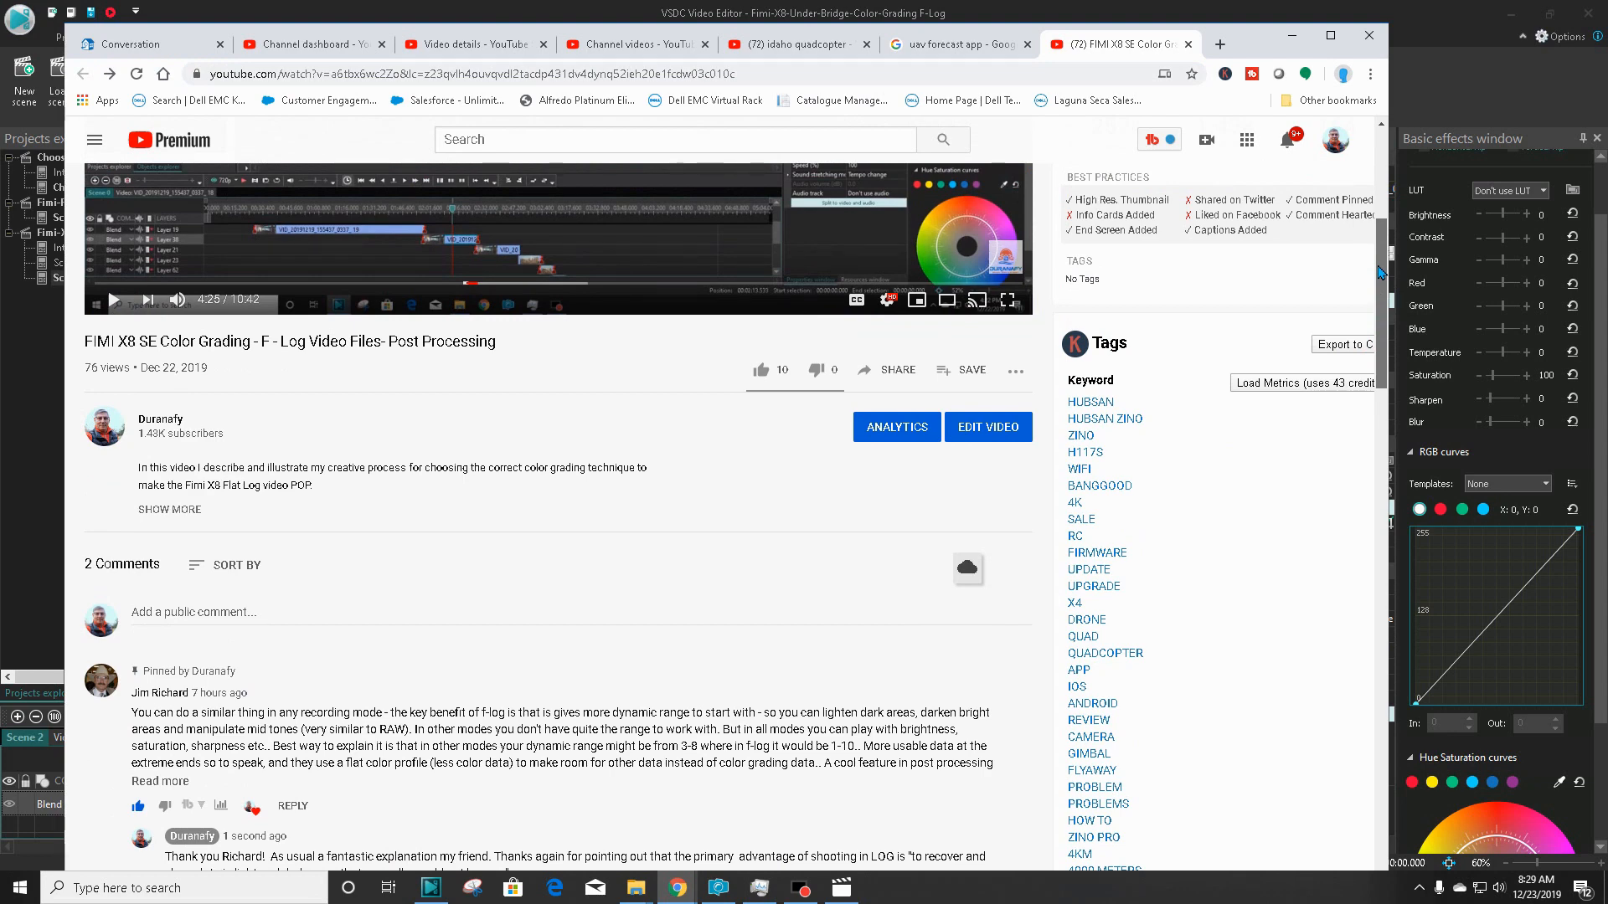
pyautogui.scroll(-3)
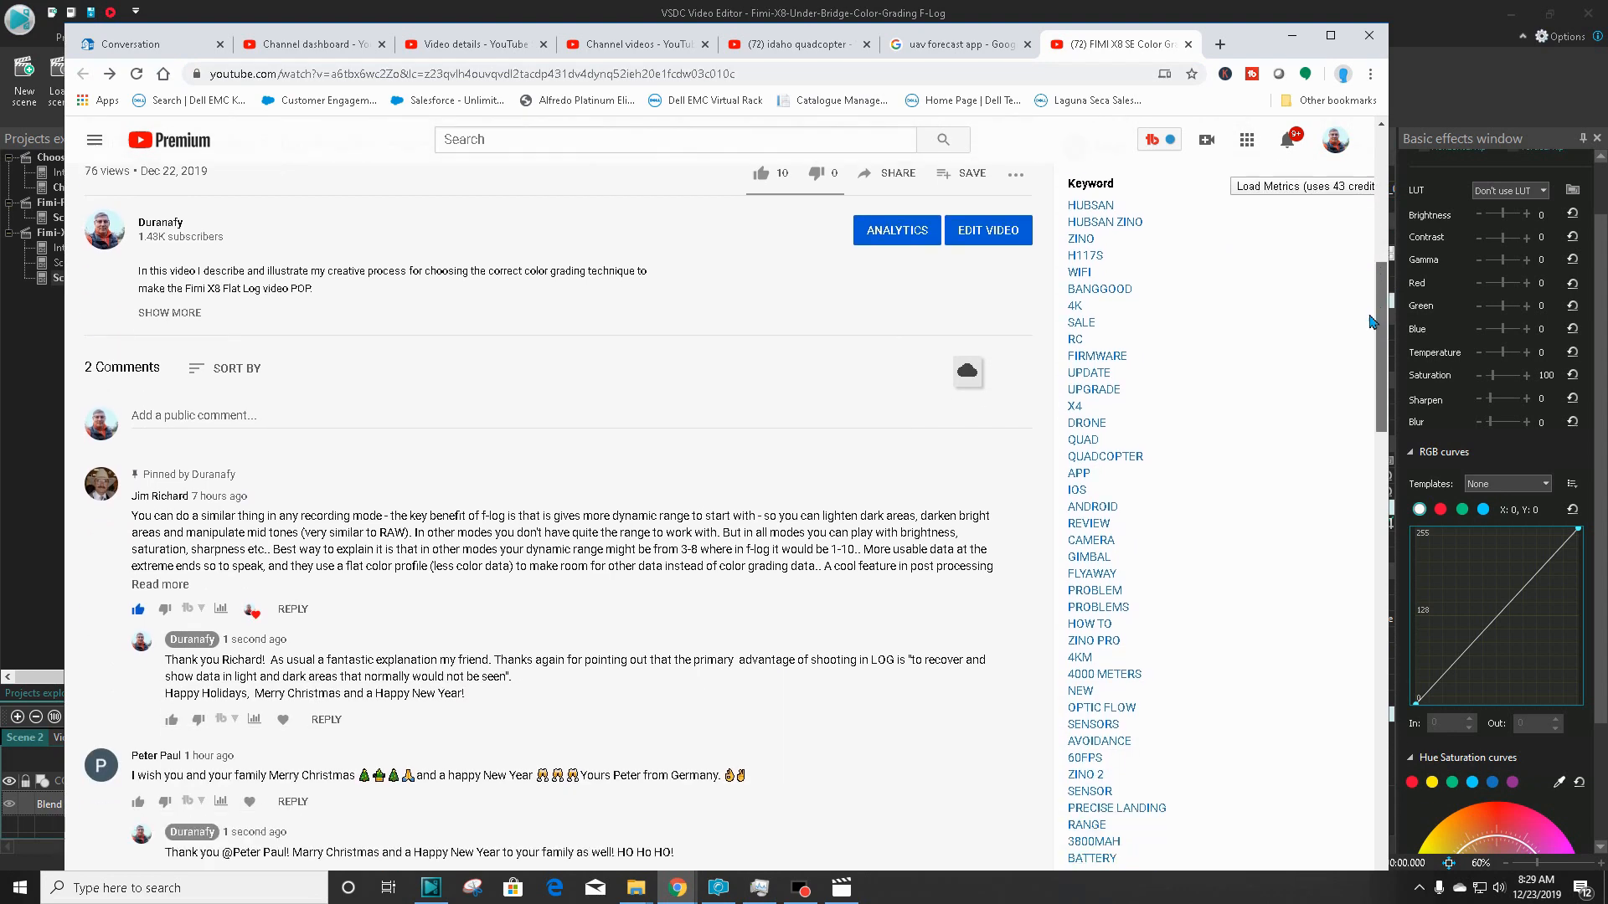
pyautogui.scroll(-3)
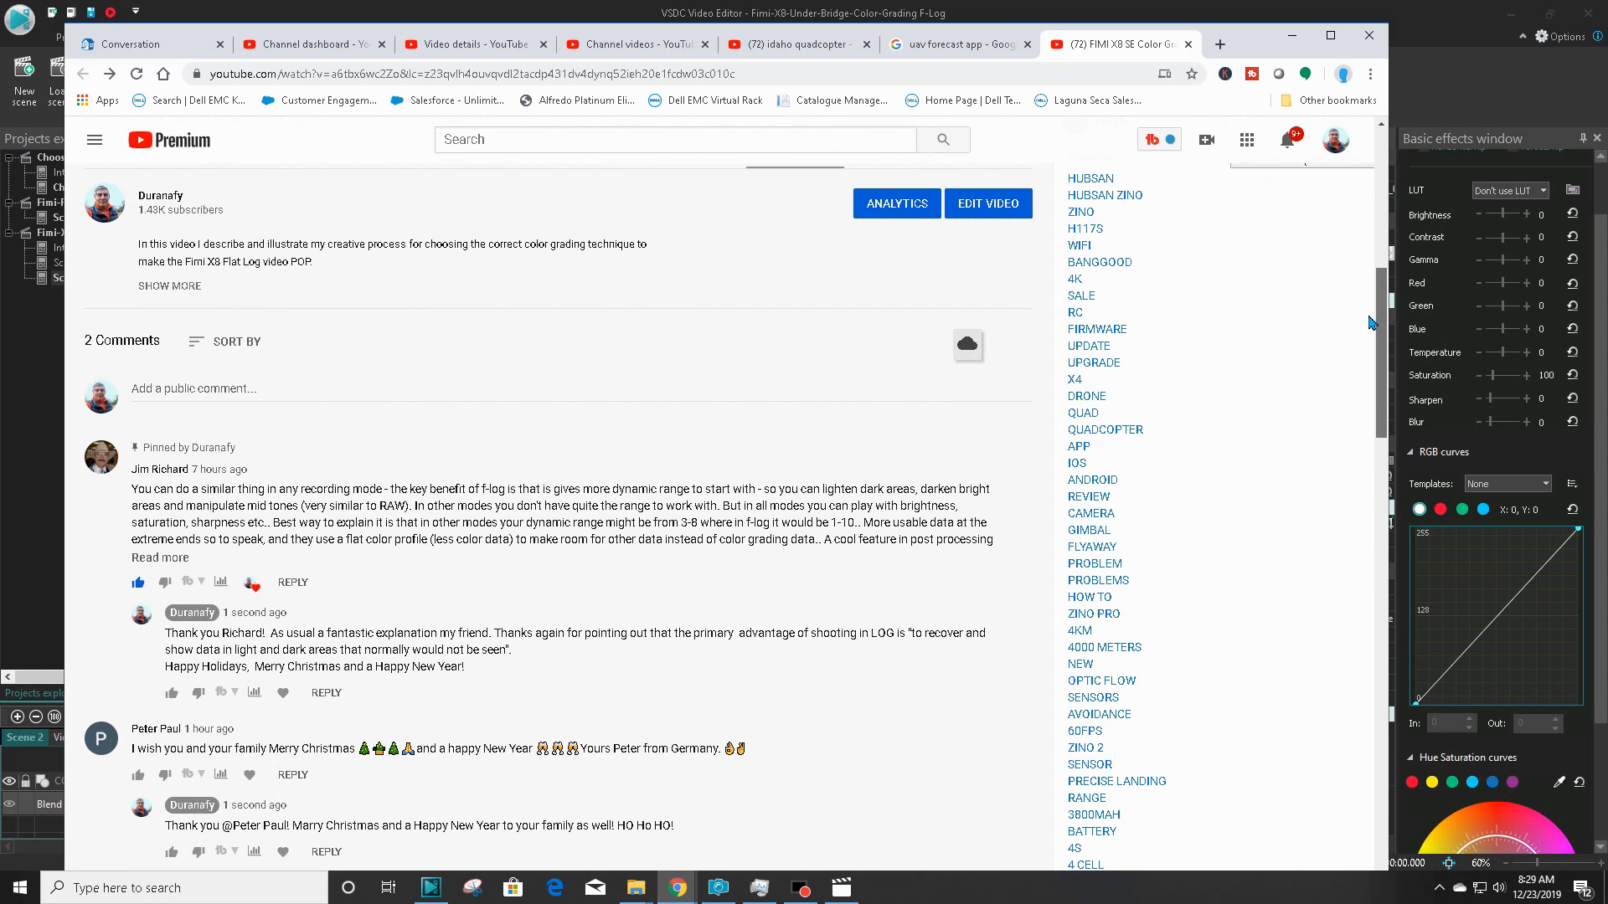
pyautogui.moveTo(1176, 464)
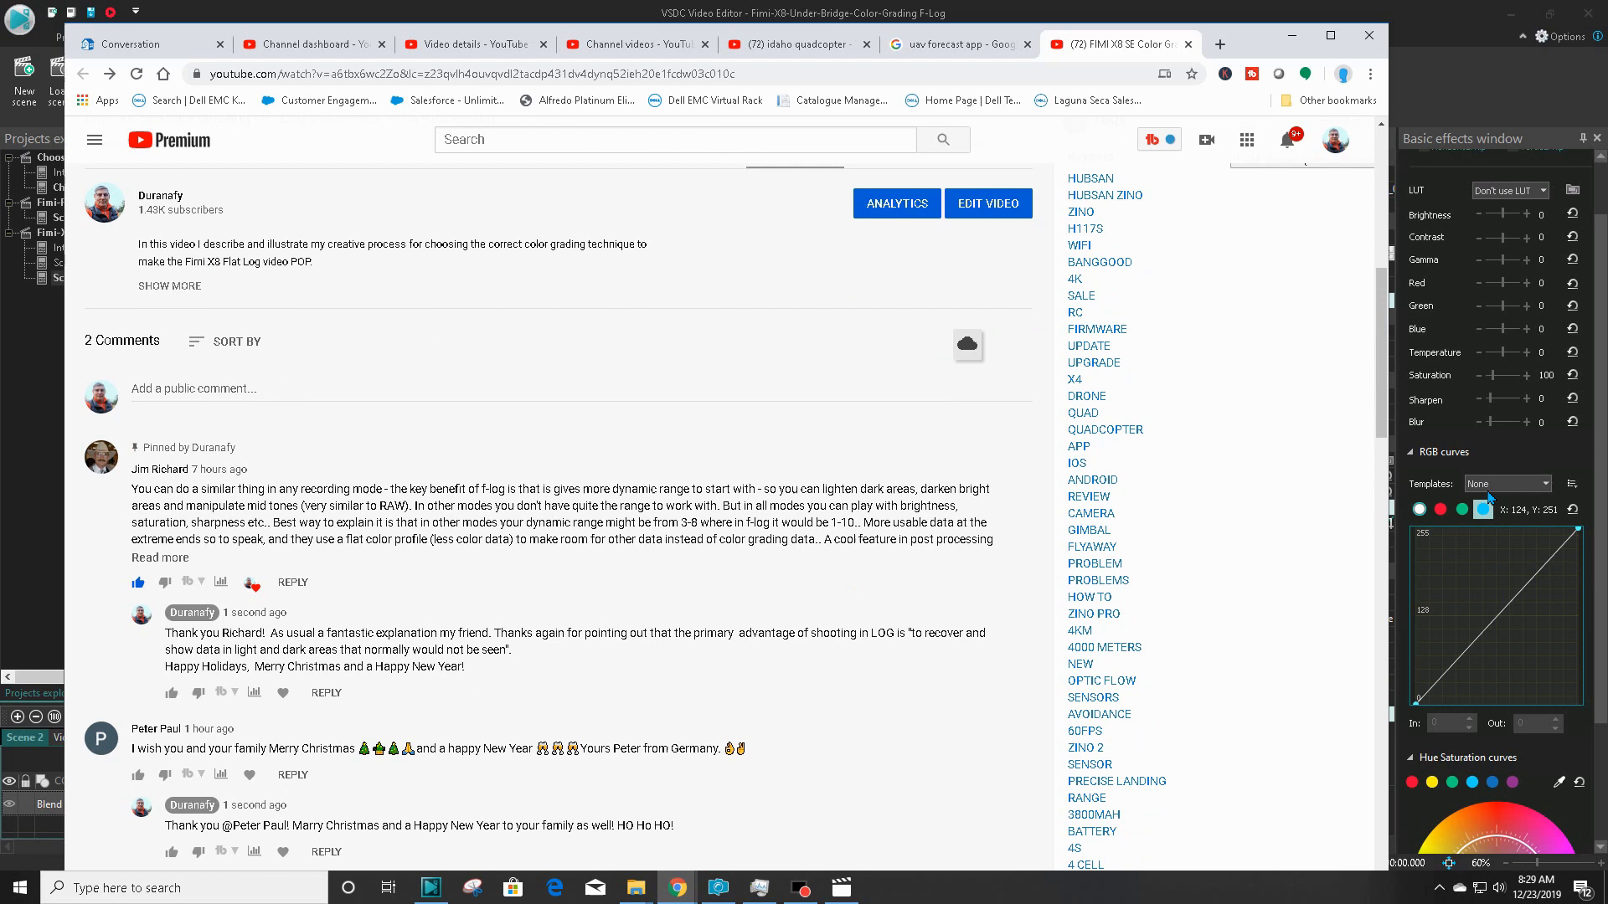
pyautogui.moveTo(561, 570)
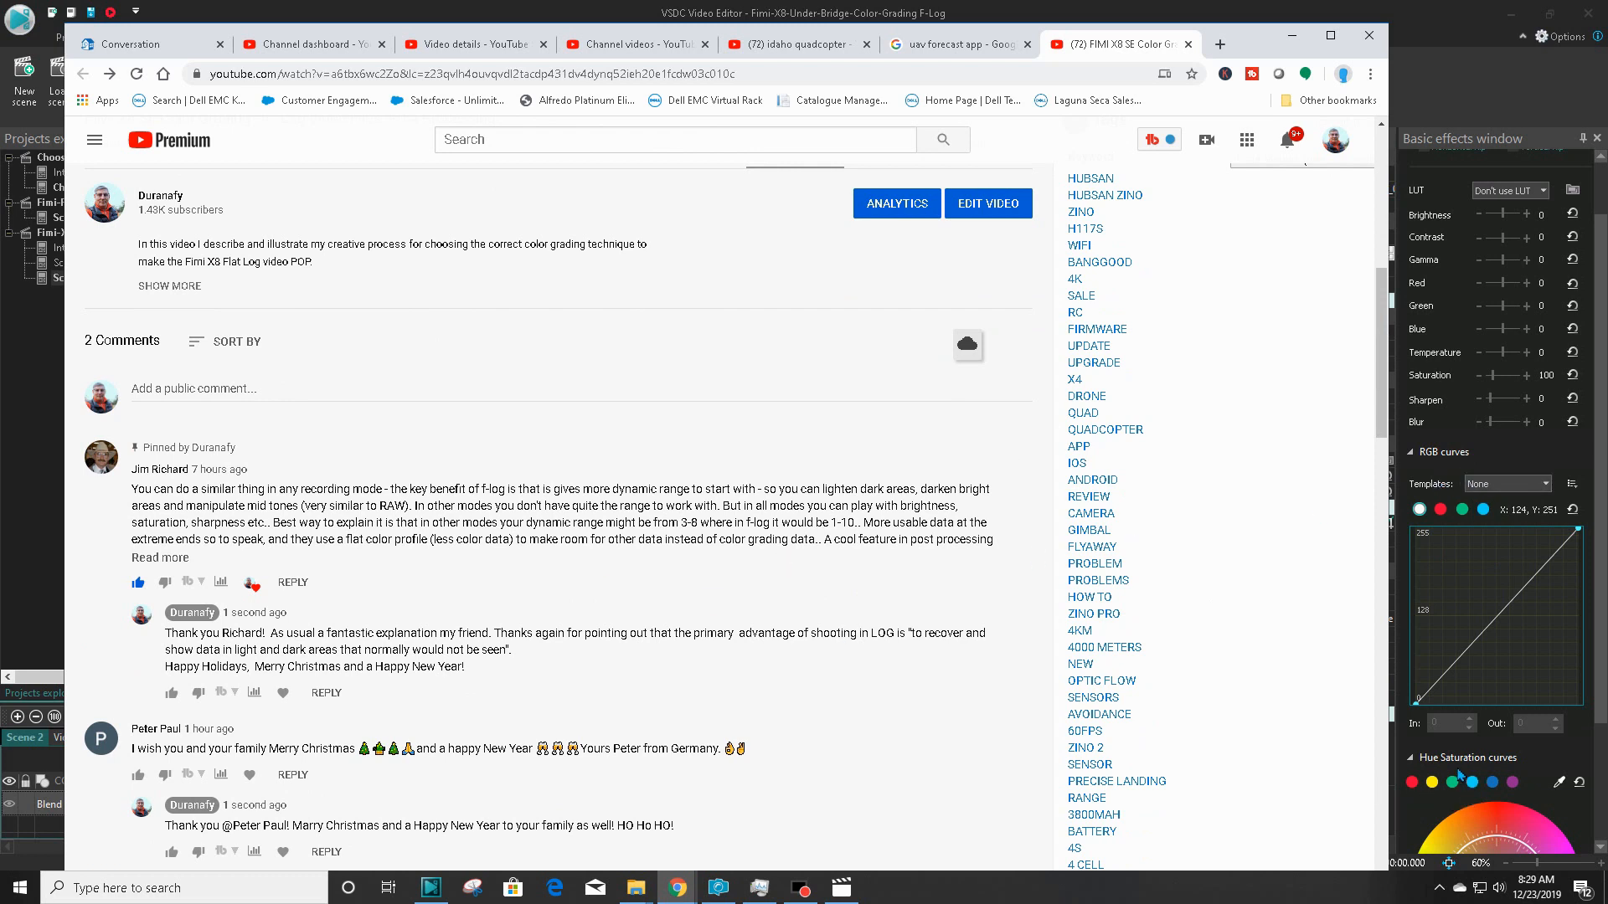
pyautogui.moveTo(653, 633)
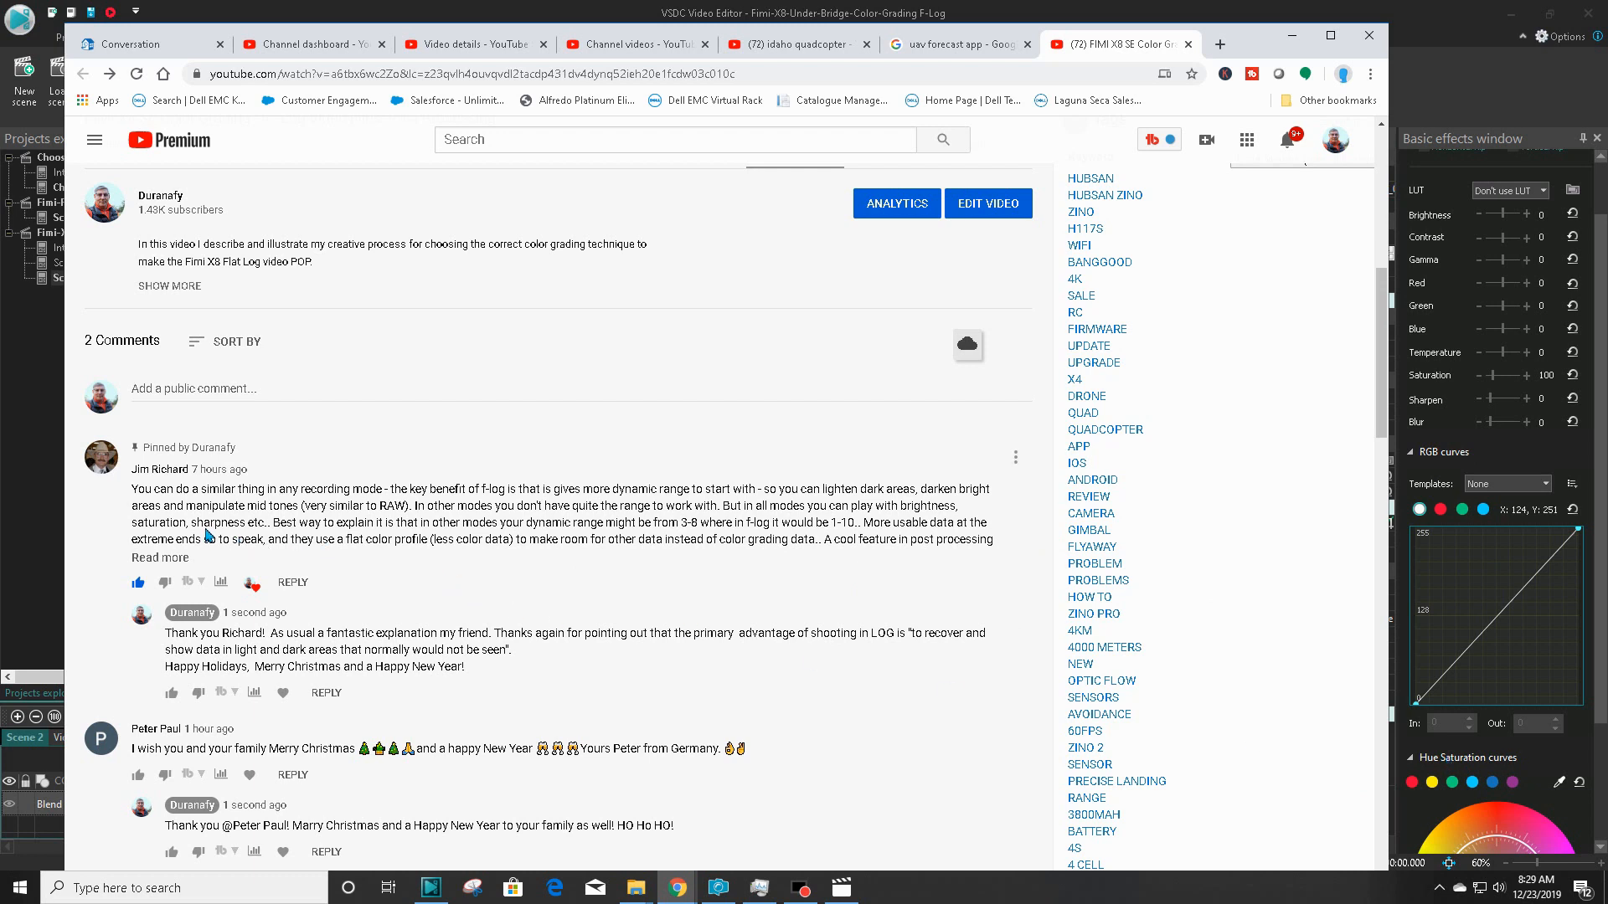
pyautogui.moveTo(340, 502)
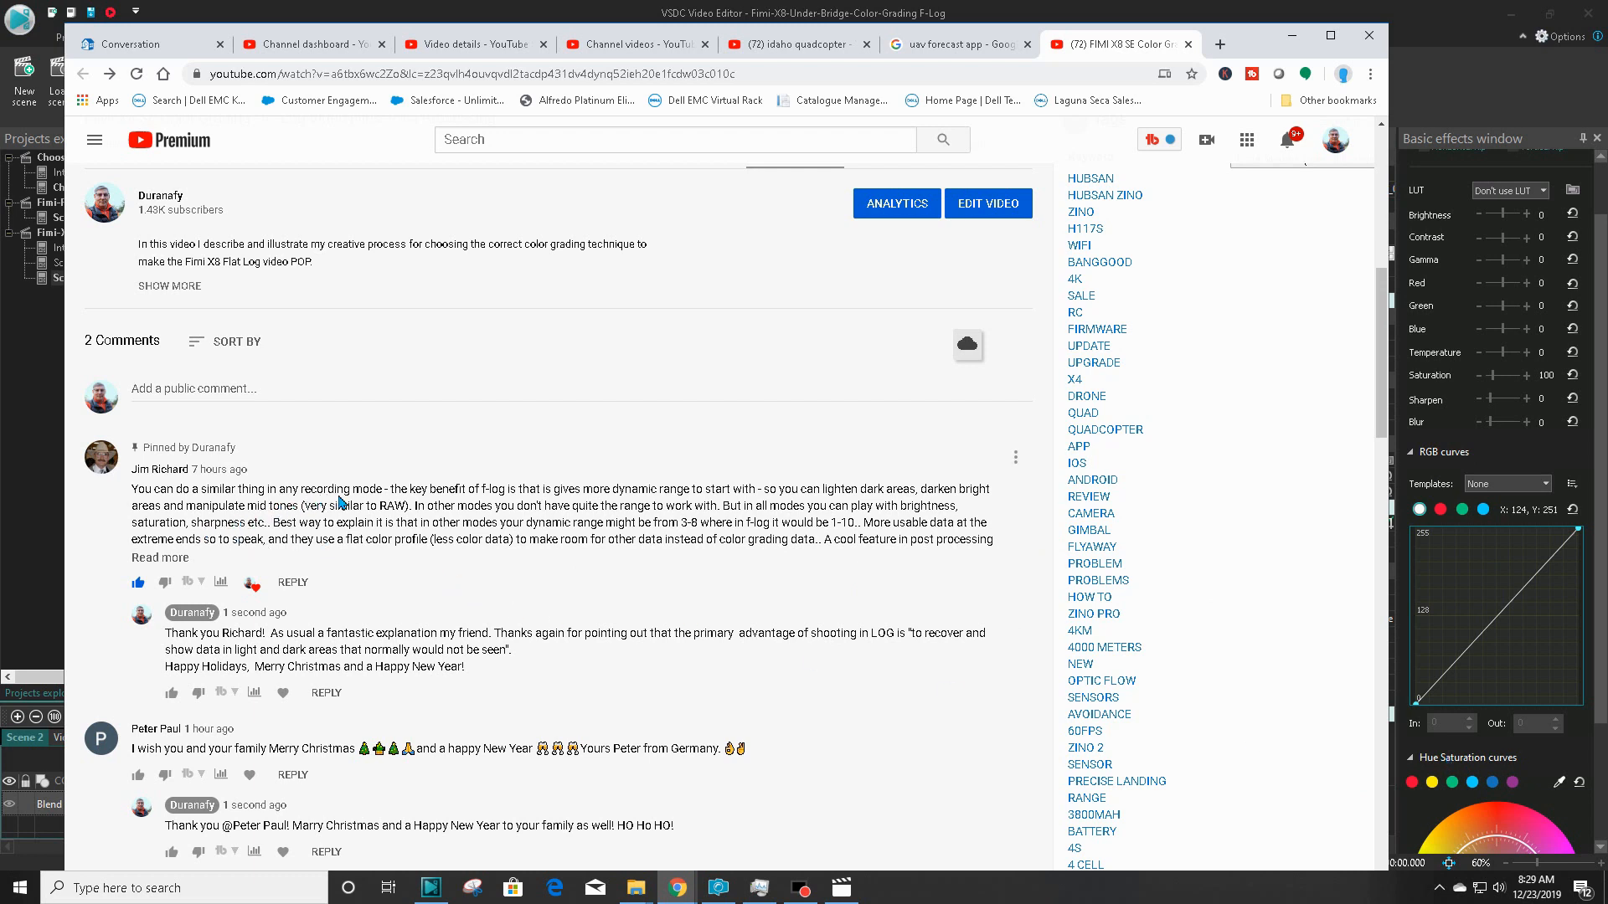
pyautogui.moveTo(499, 541)
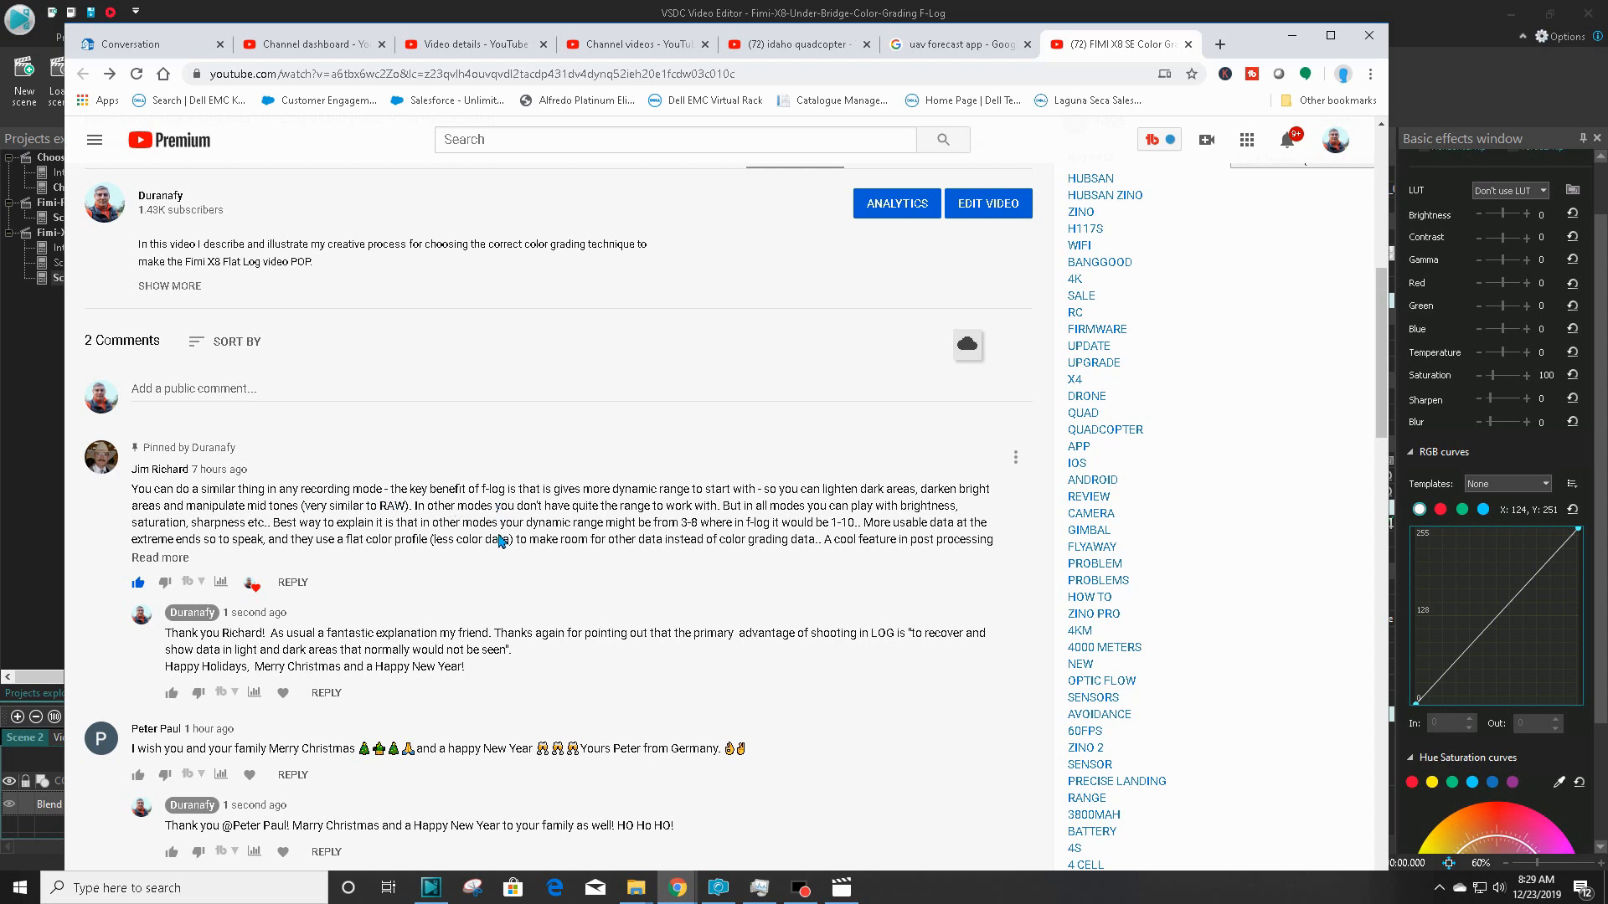
pyautogui.moveTo(684, 360)
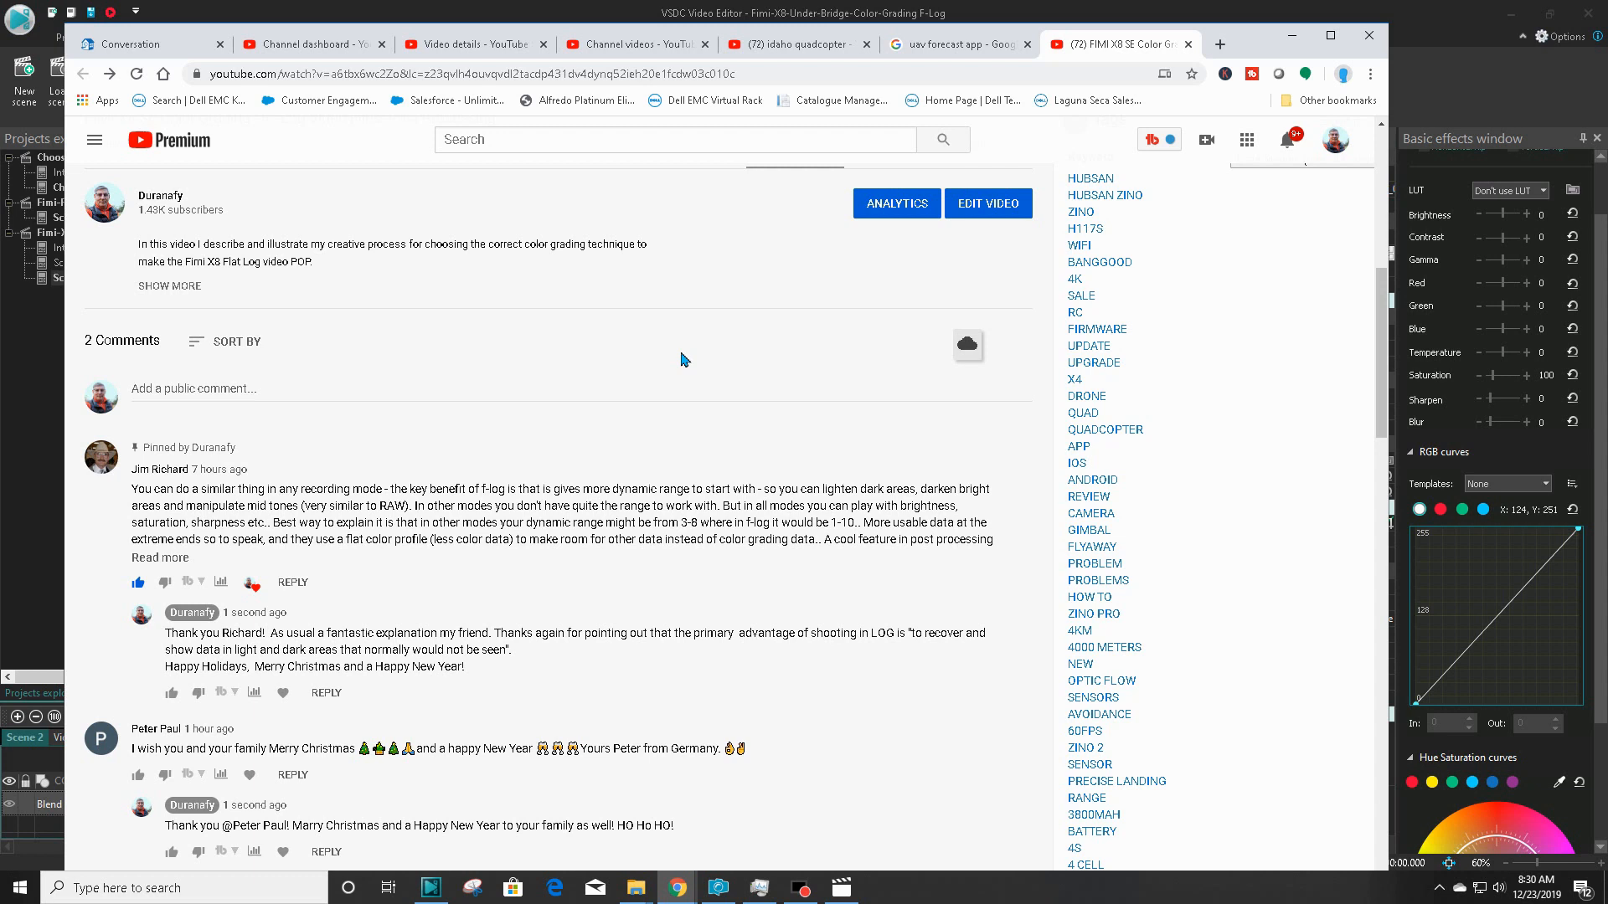
pyautogui.moveTo(349, 605)
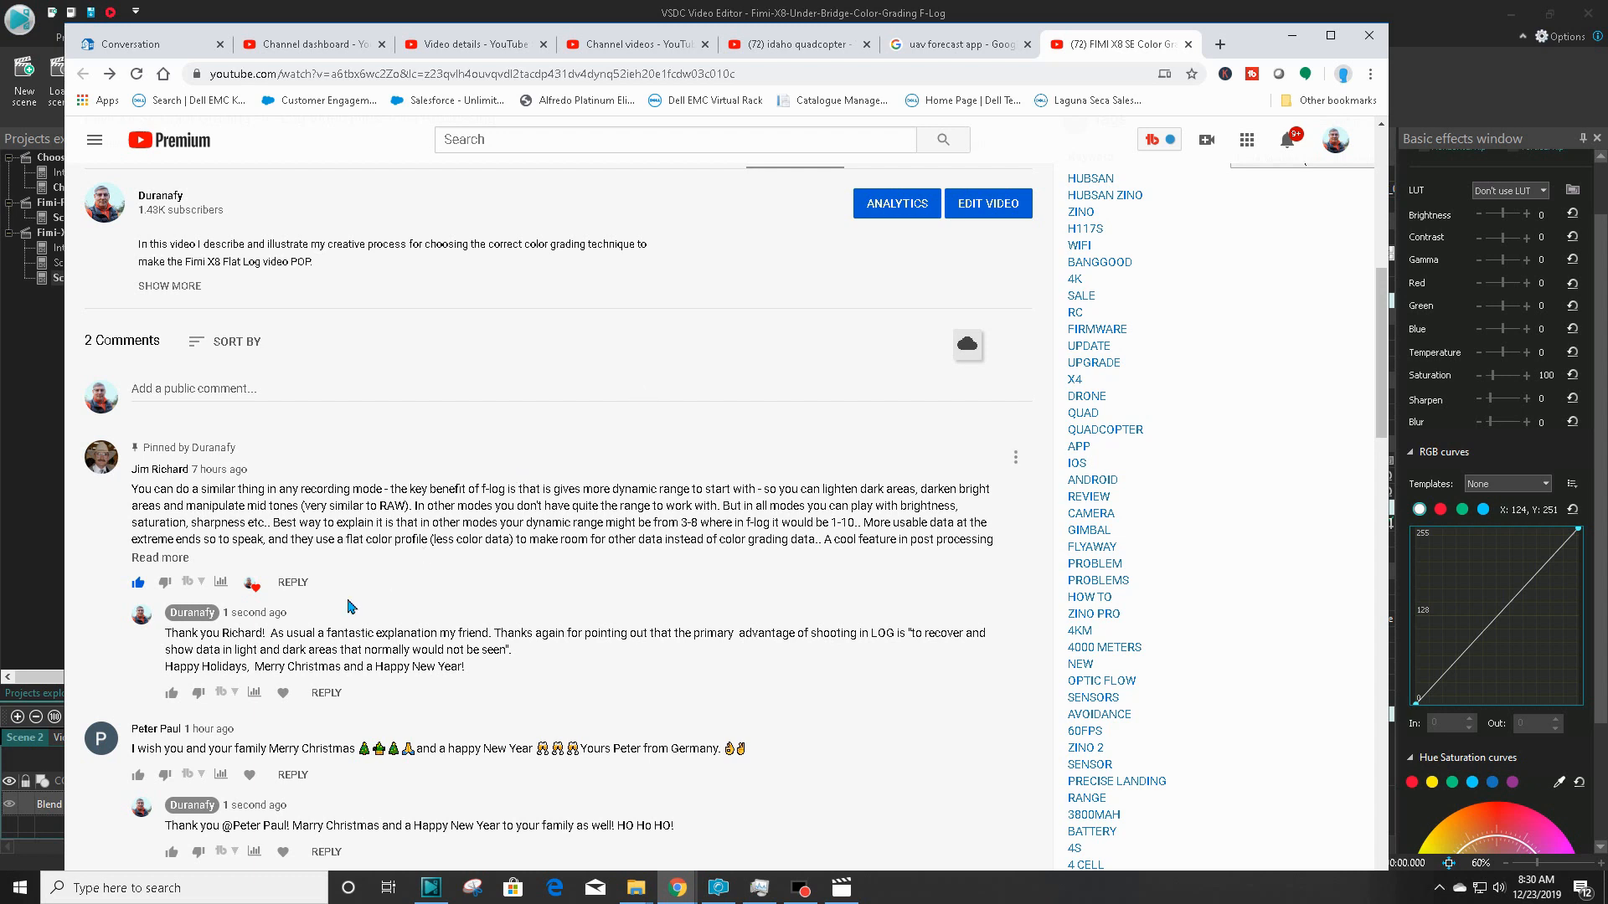
pyautogui.click(160, 556)
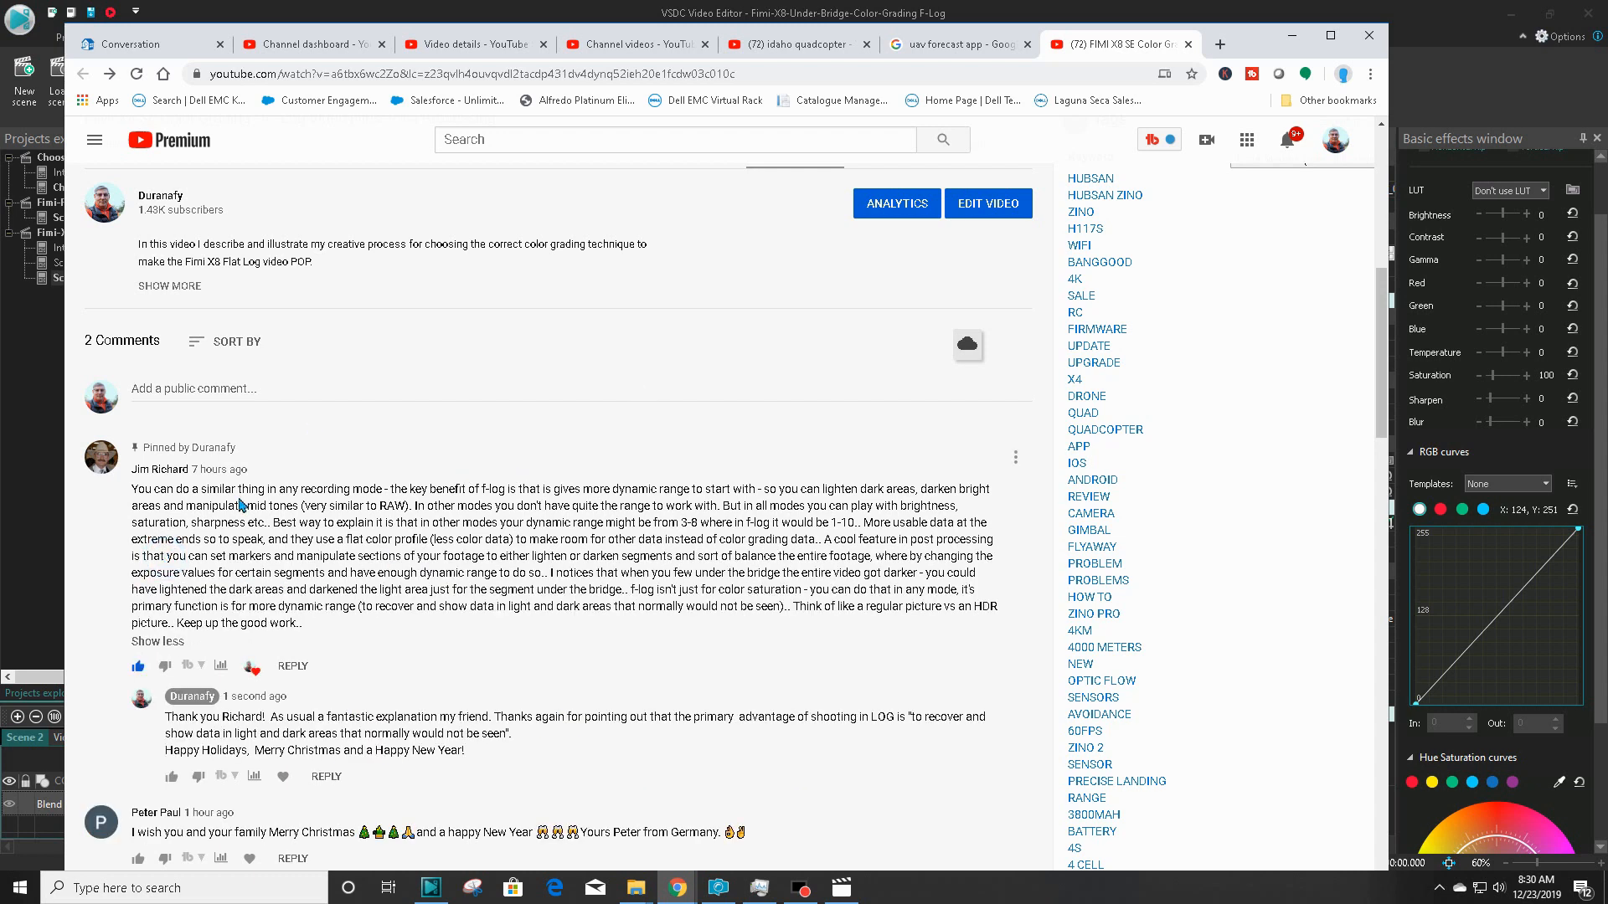
pyautogui.moveTo(395, 581)
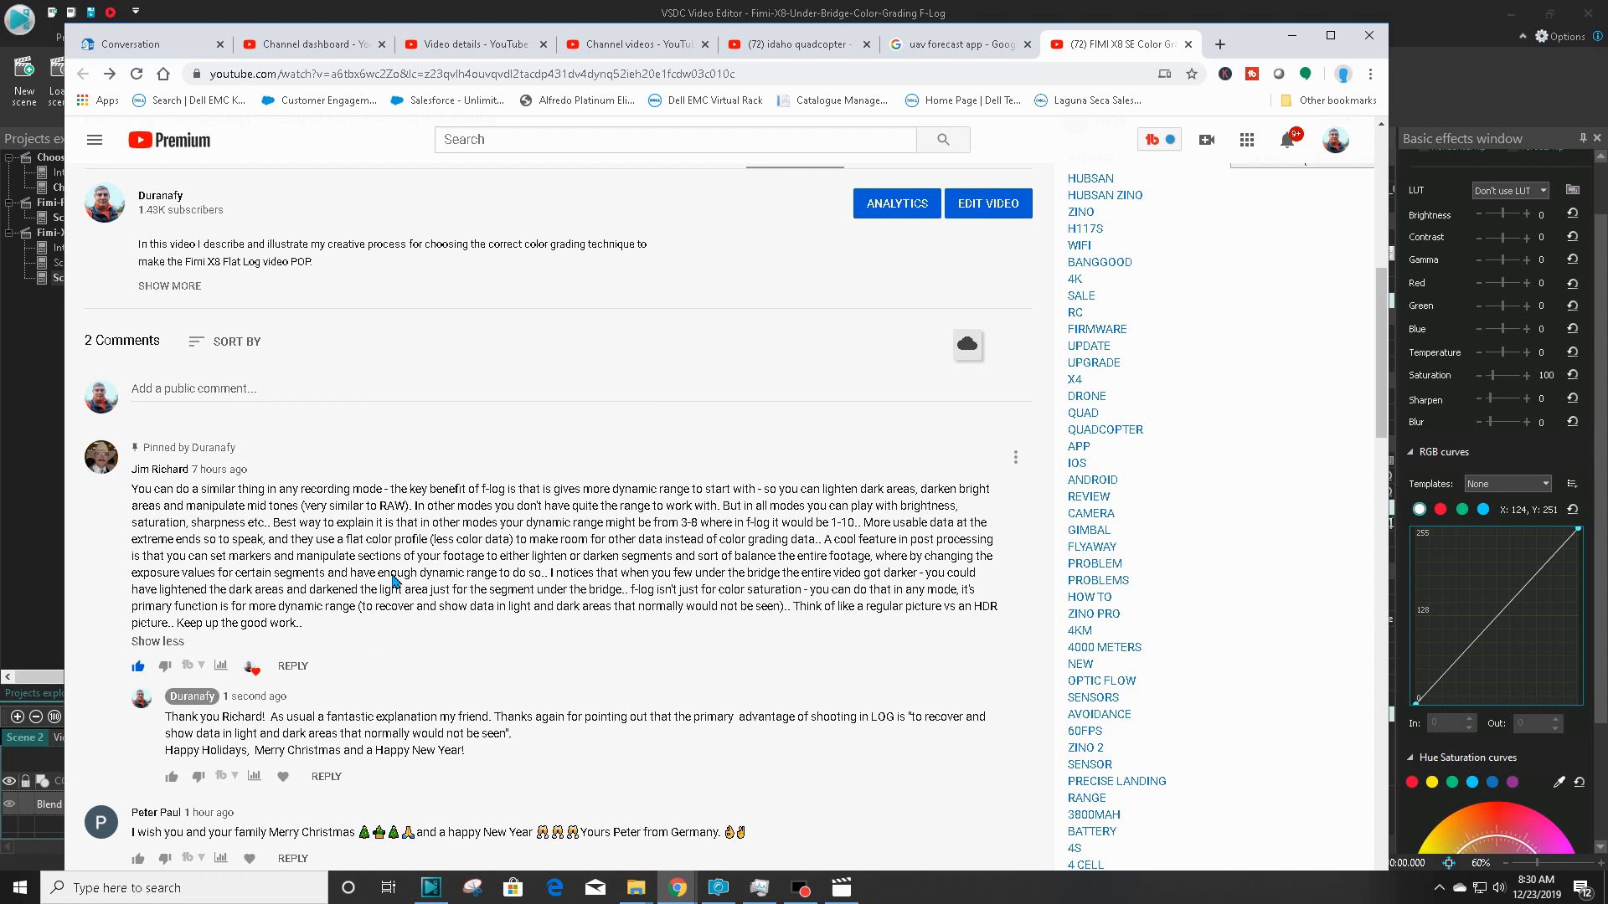
pyautogui.moveTo(574, 606)
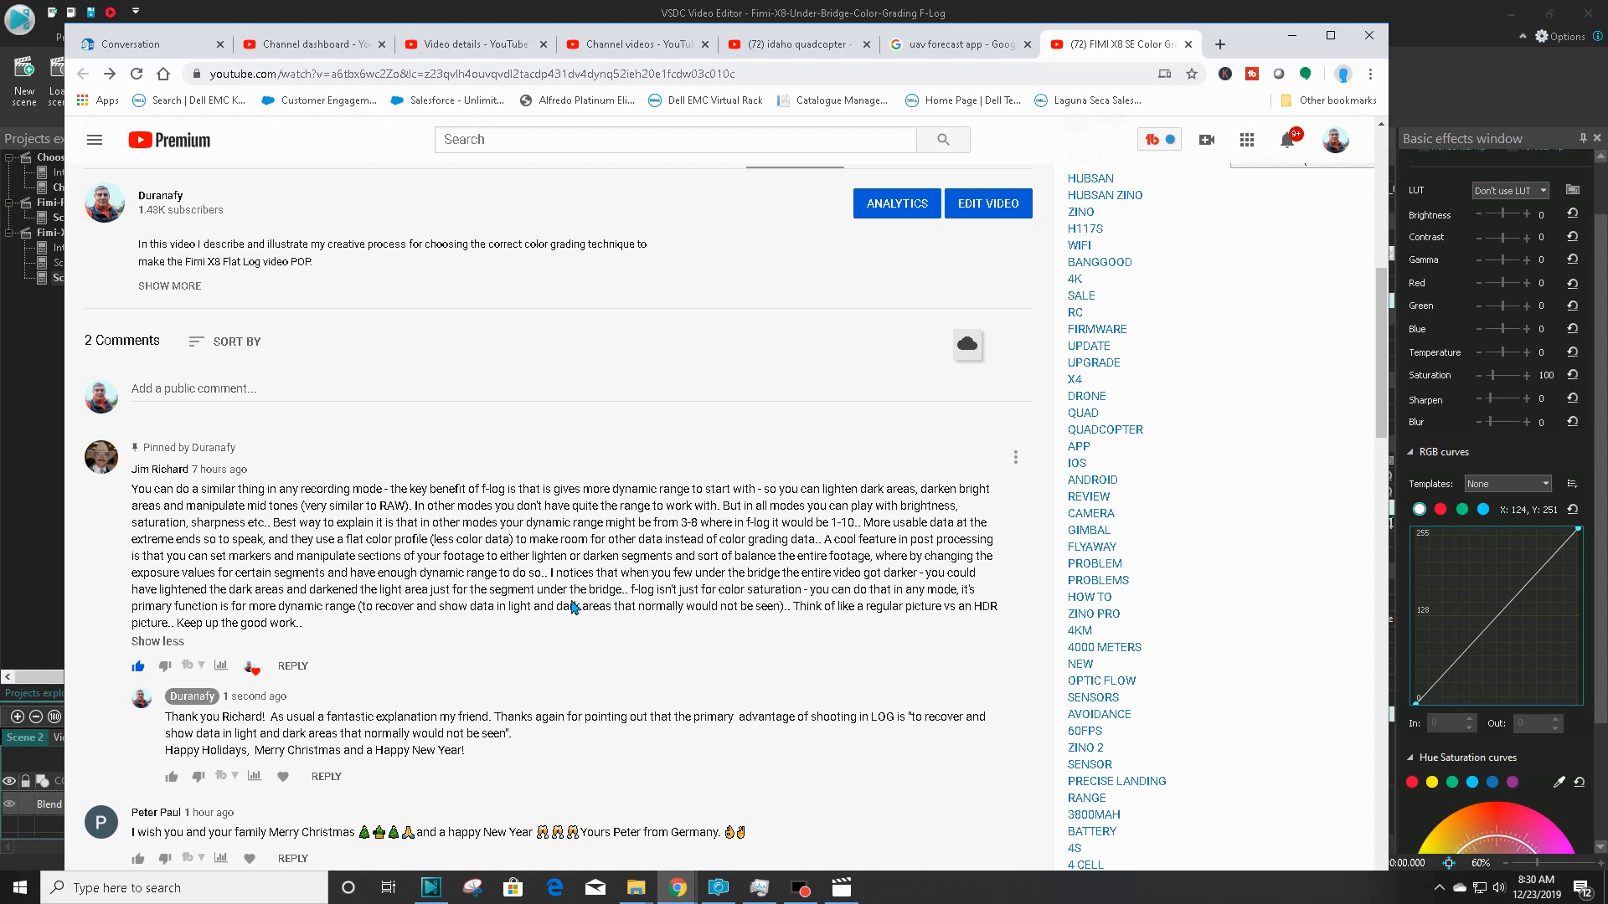
pyautogui.moveTo(240, 467)
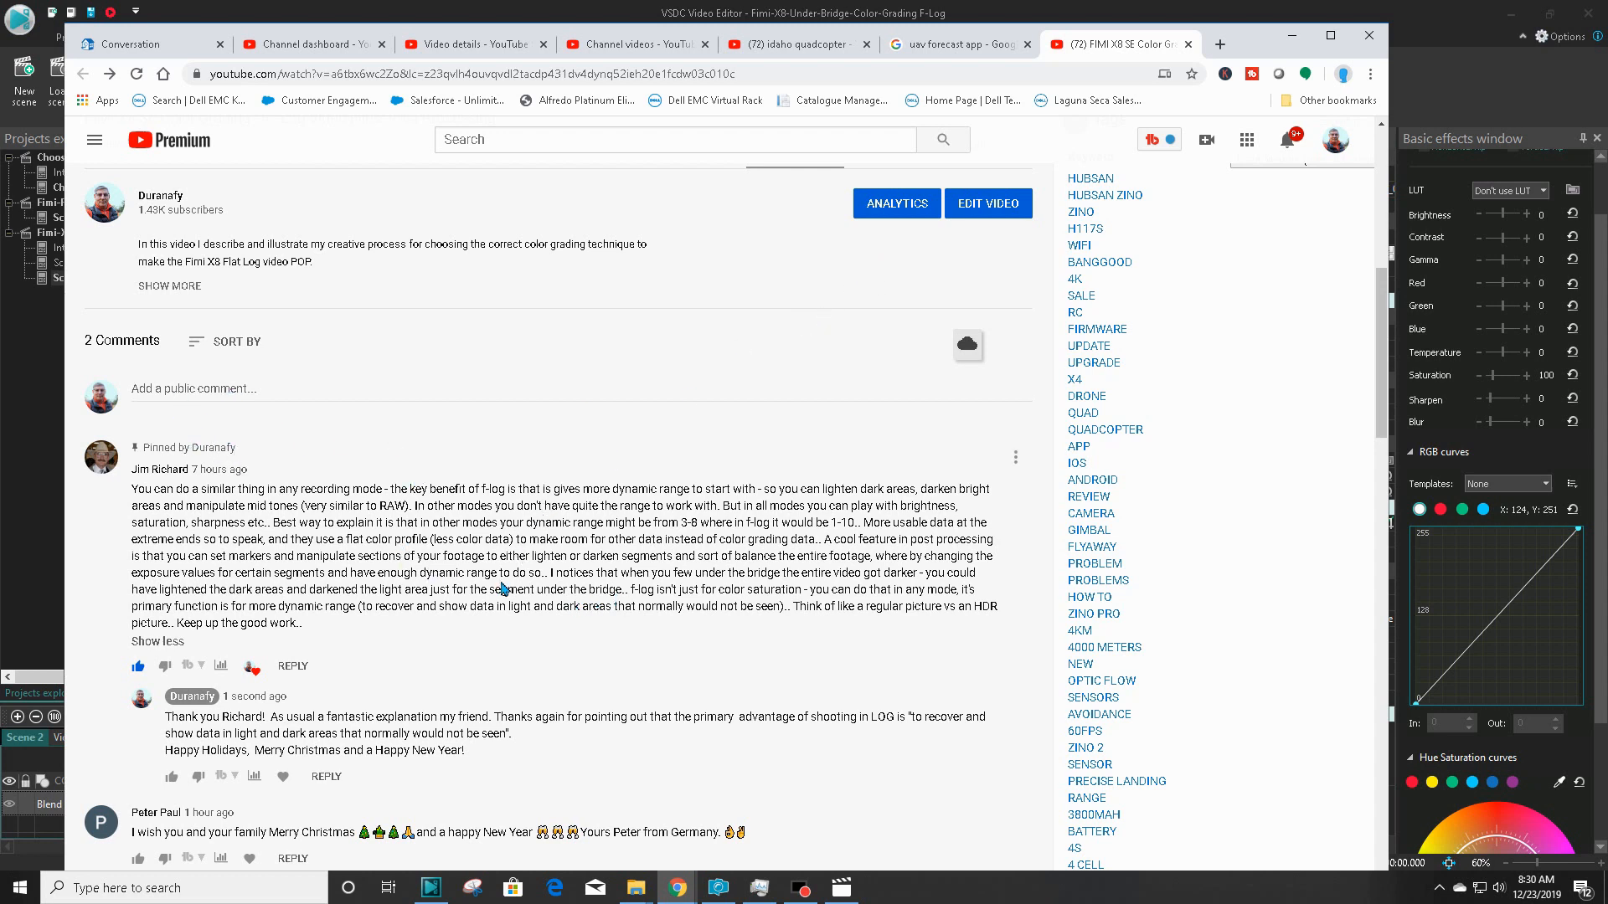
pyautogui.moveTo(496, 643)
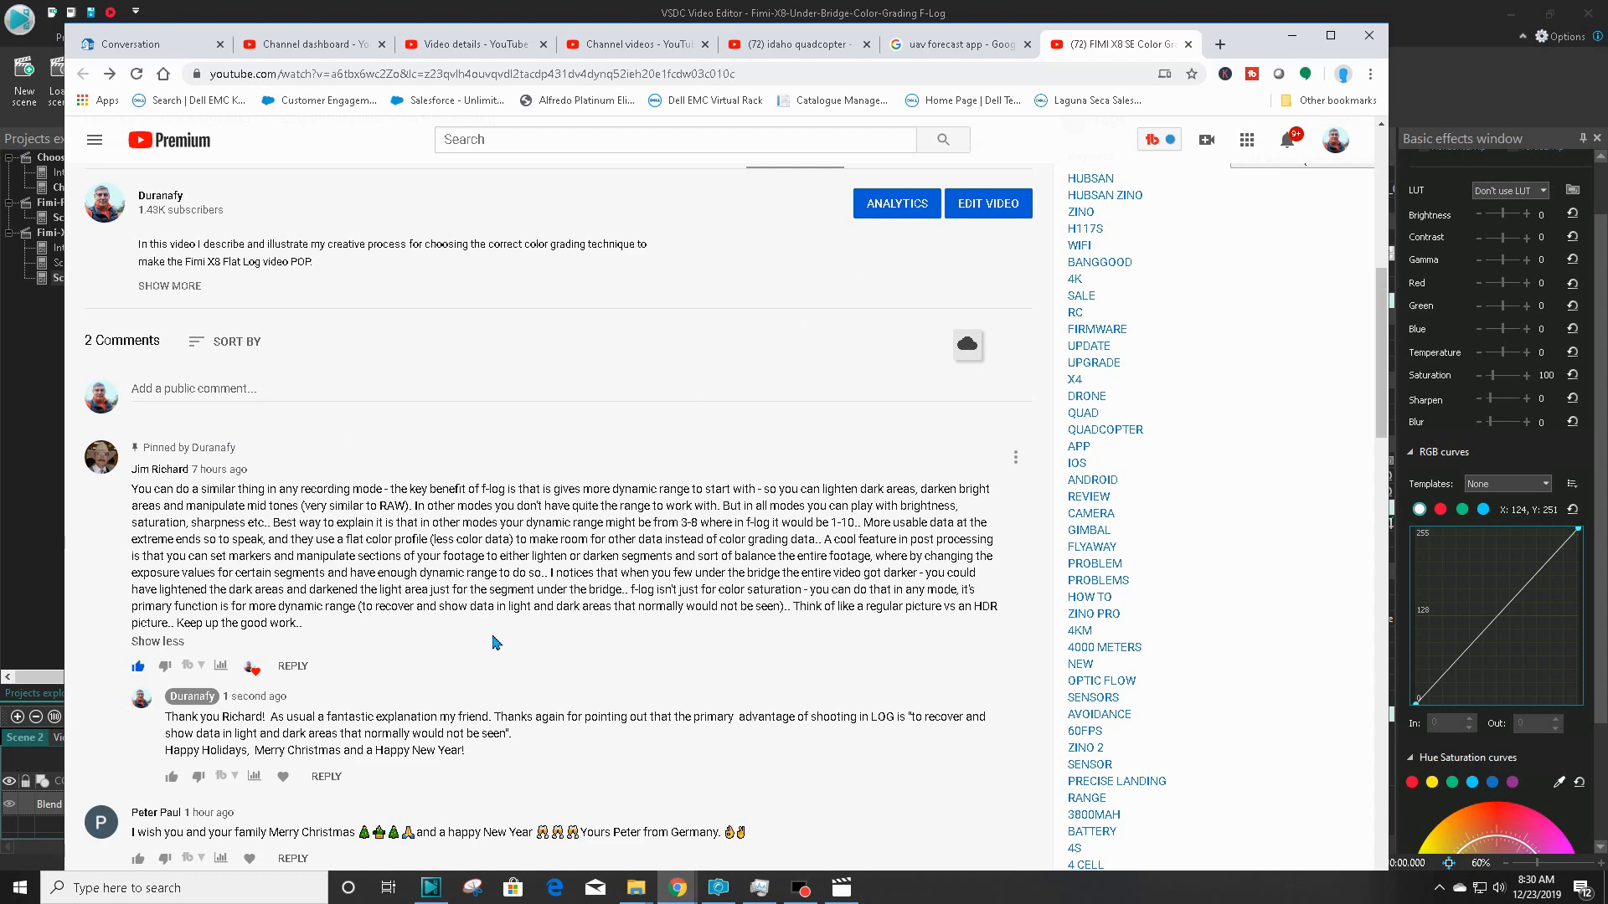
pyautogui.moveTo(1267, 66)
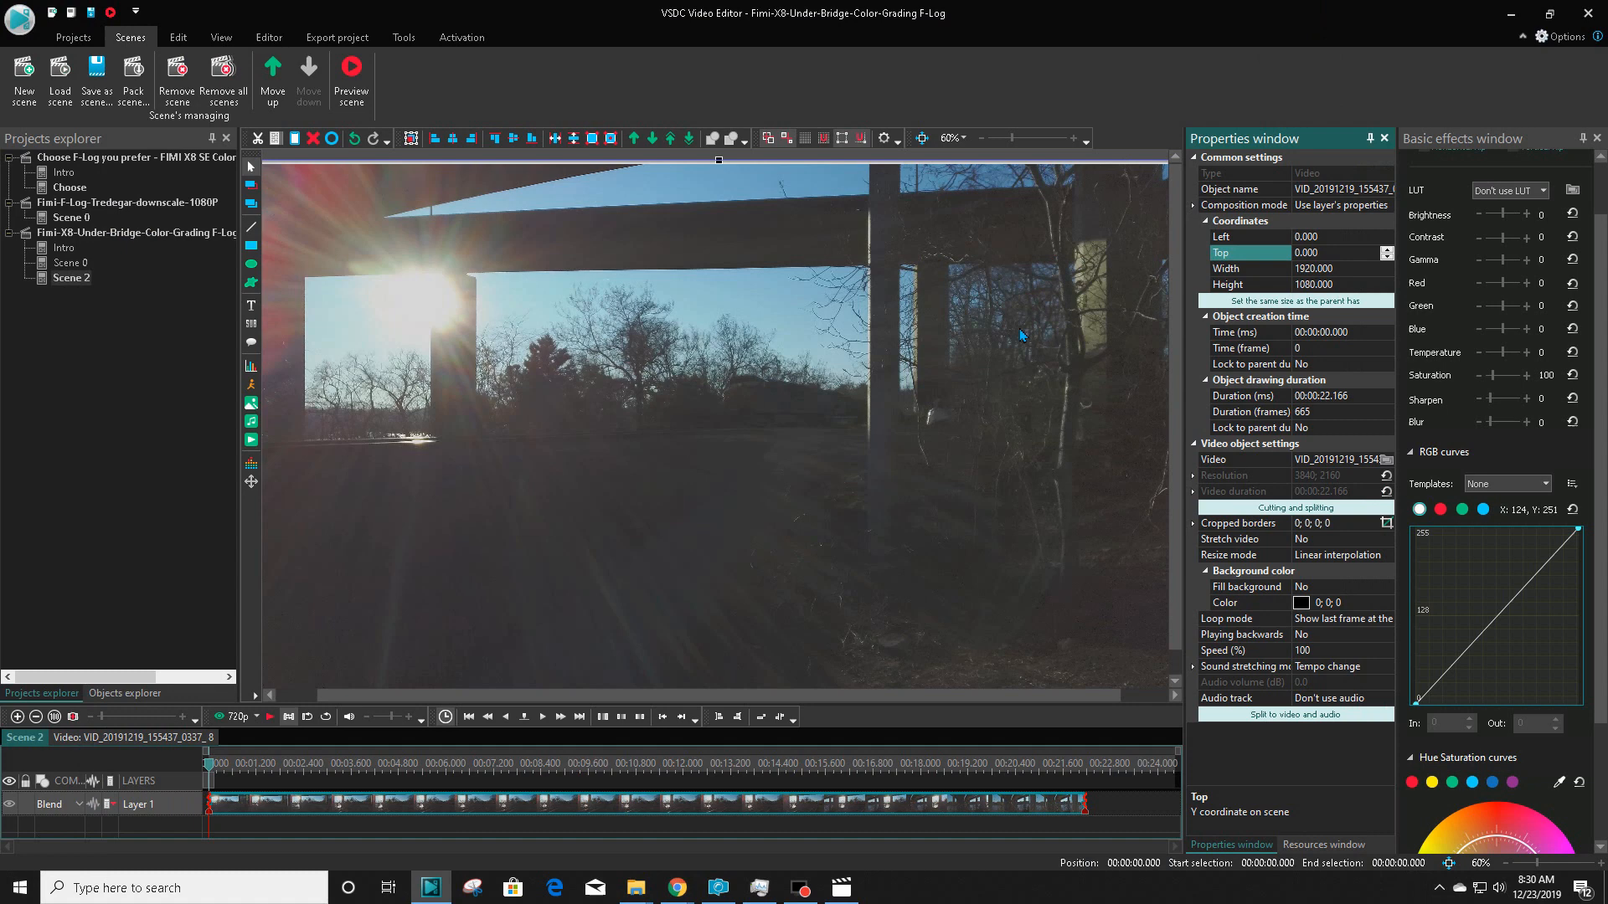
pyautogui.moveTo(371, 374)
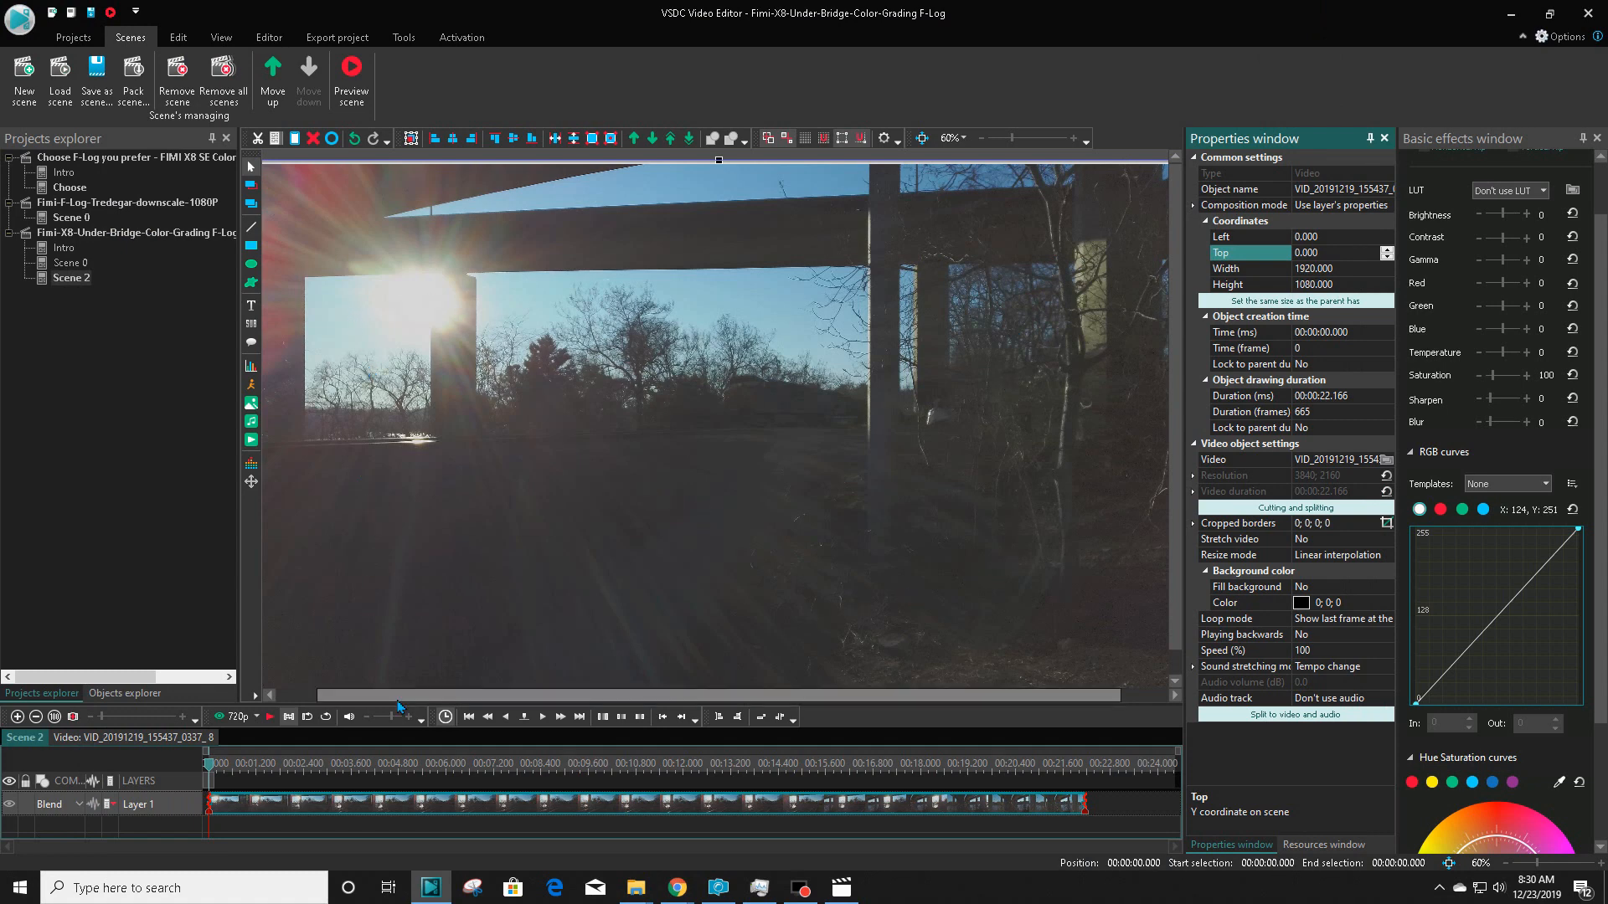
pyautogui.moveTo(626, 802)
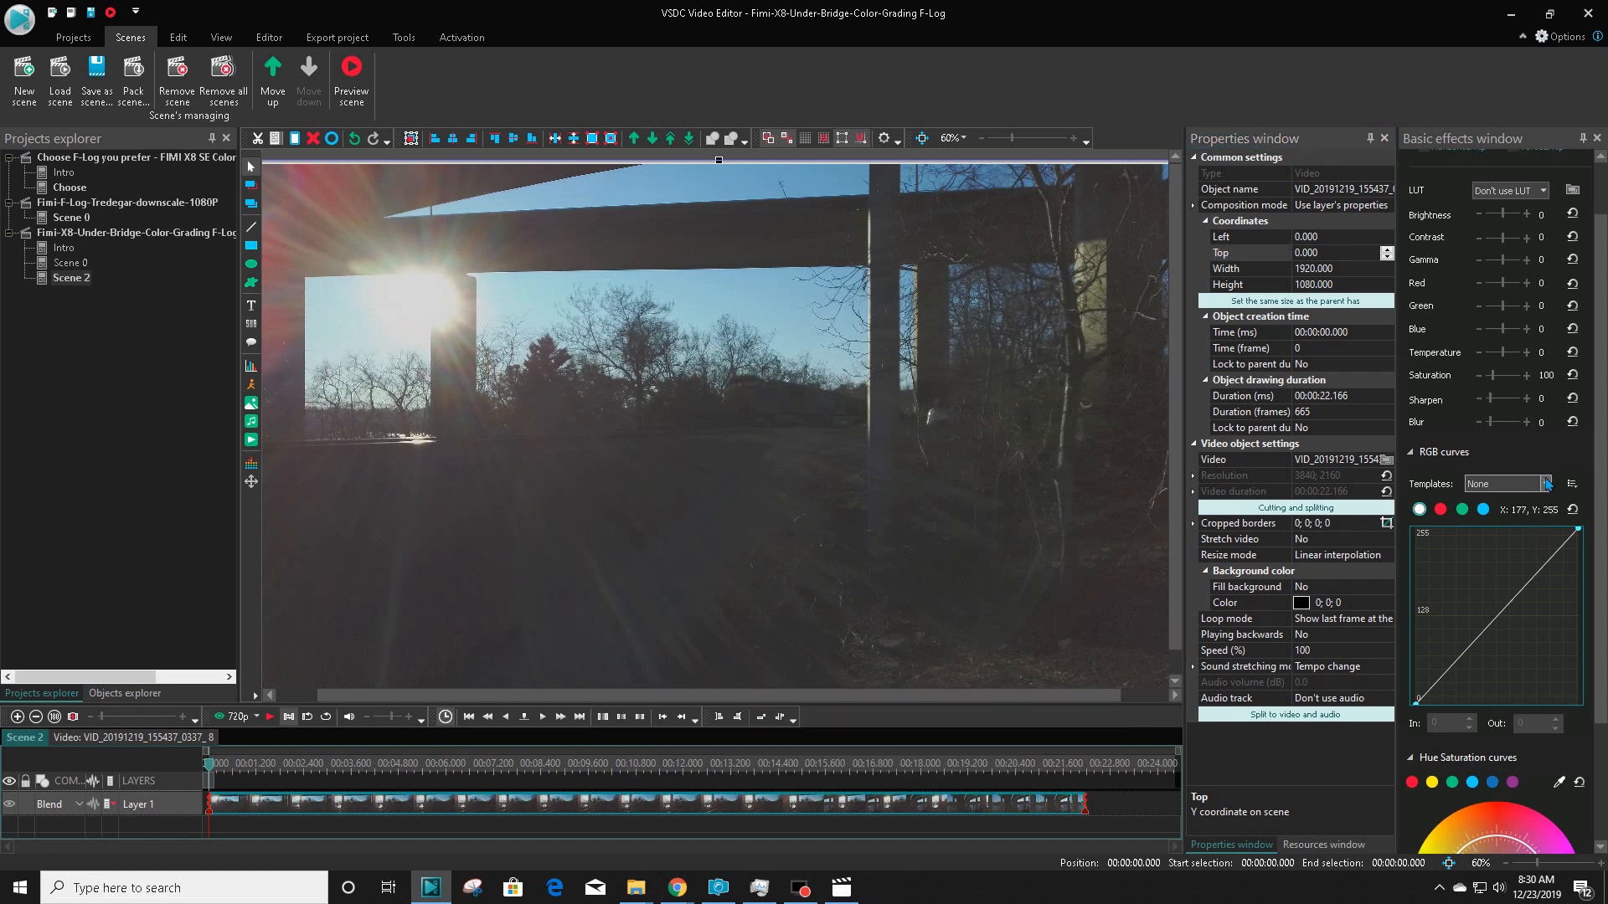
# Apply the Fimi-F-Flog-Day RGB curves template to the under-bridge clip and pause the preview.
pyautogui.click(1547, 483)
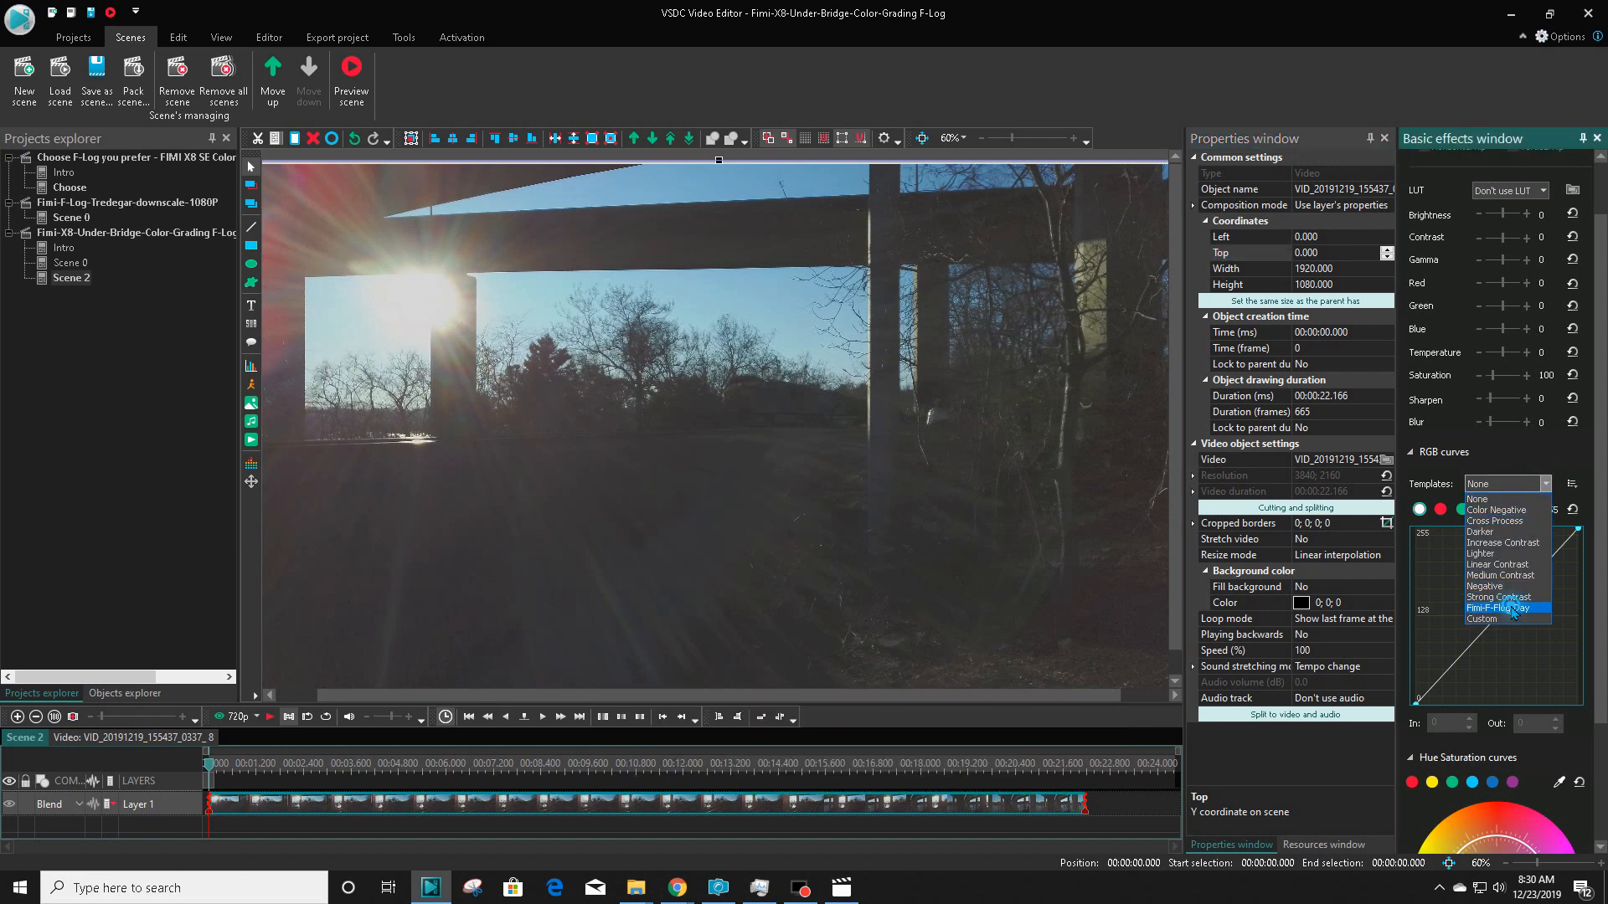
pyautogui.click(1497, 606)
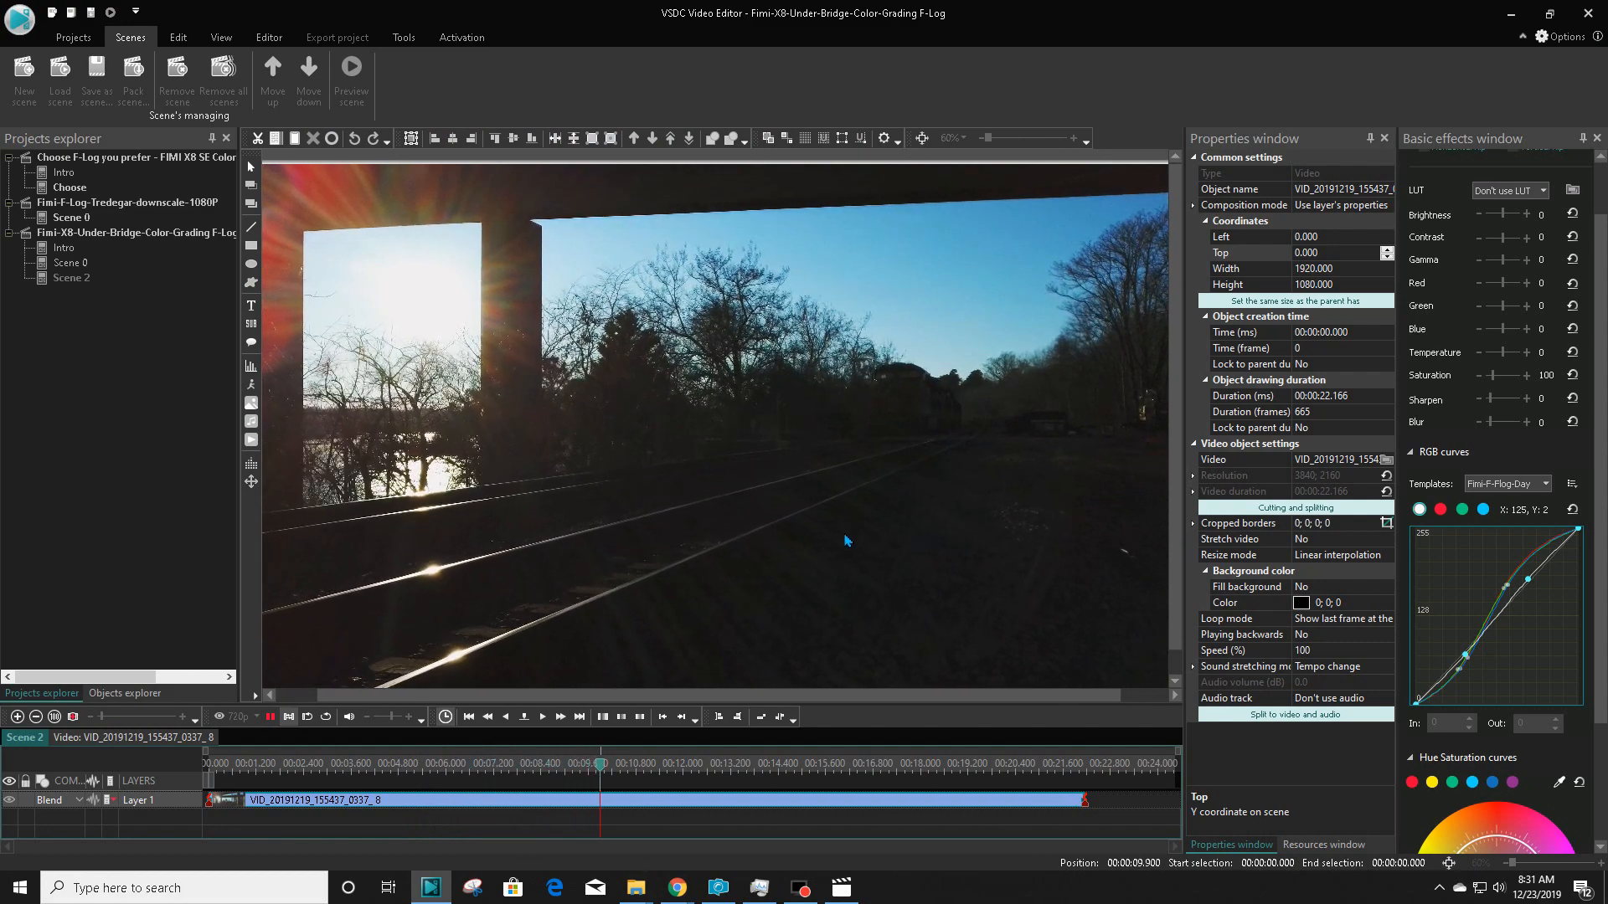
pyautogui.click(678, 763)
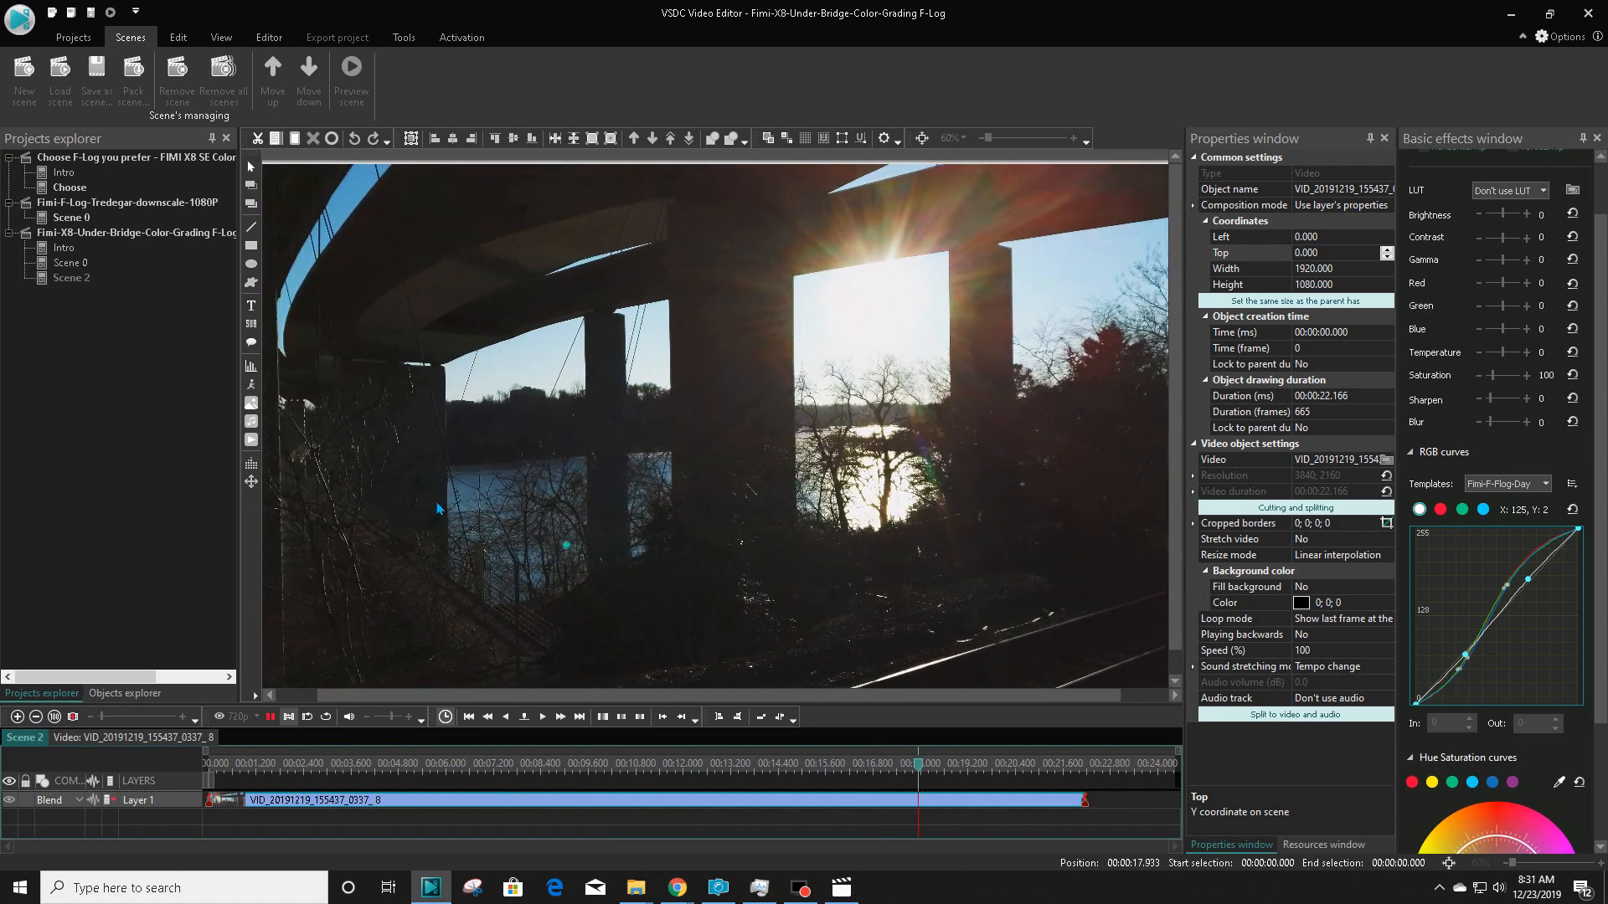
pyautogui.click(268, 717)
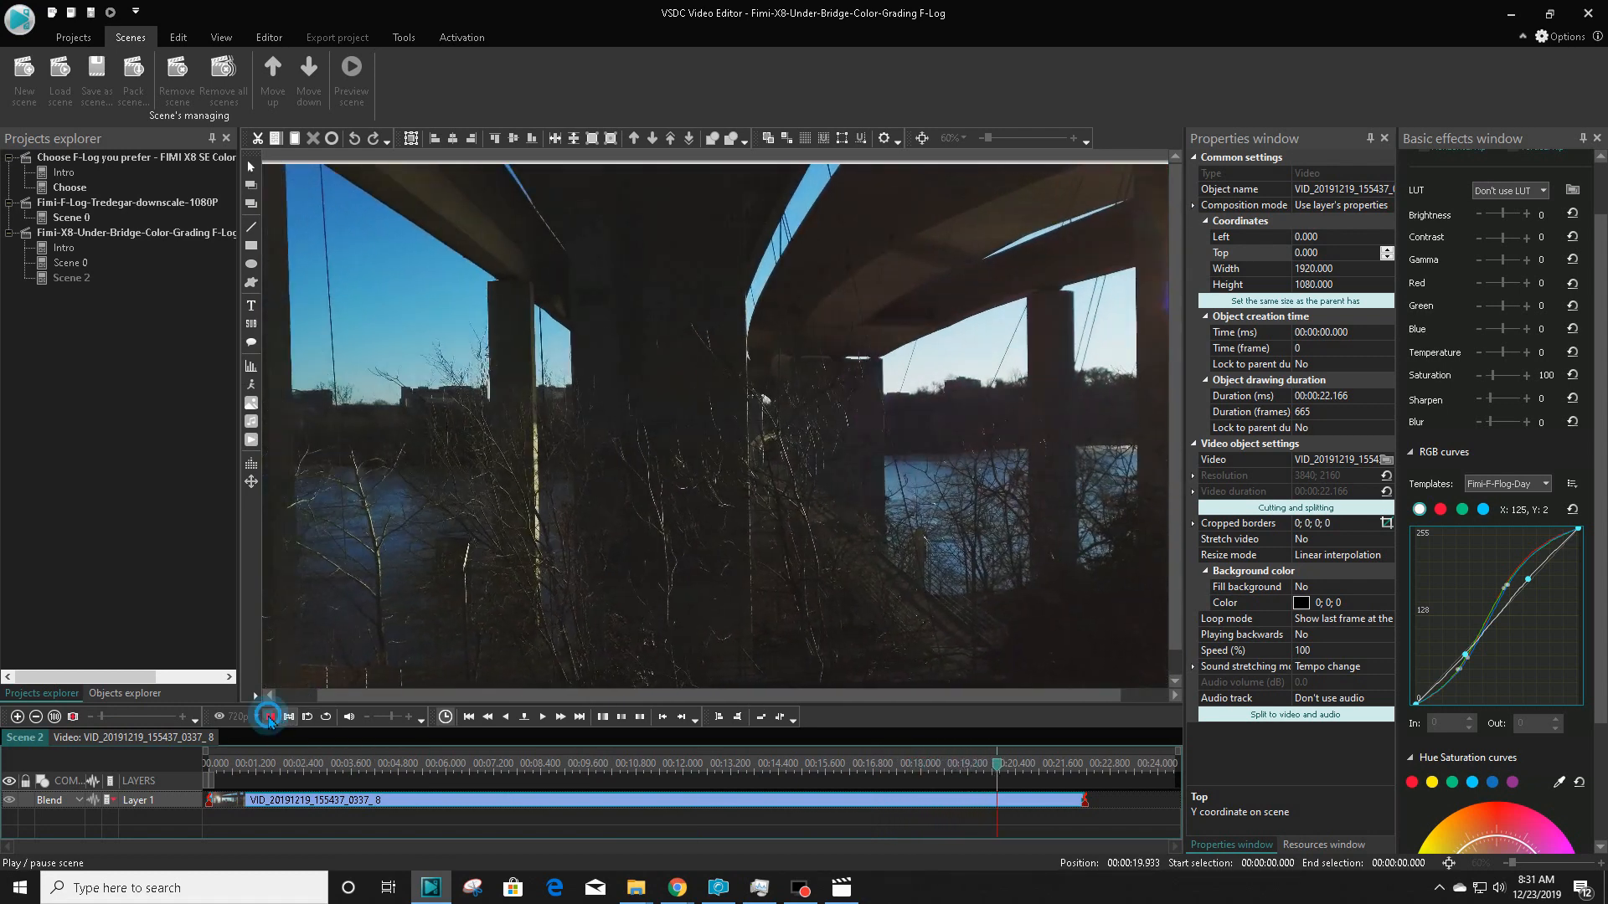
pyautogui.click(266, 715)
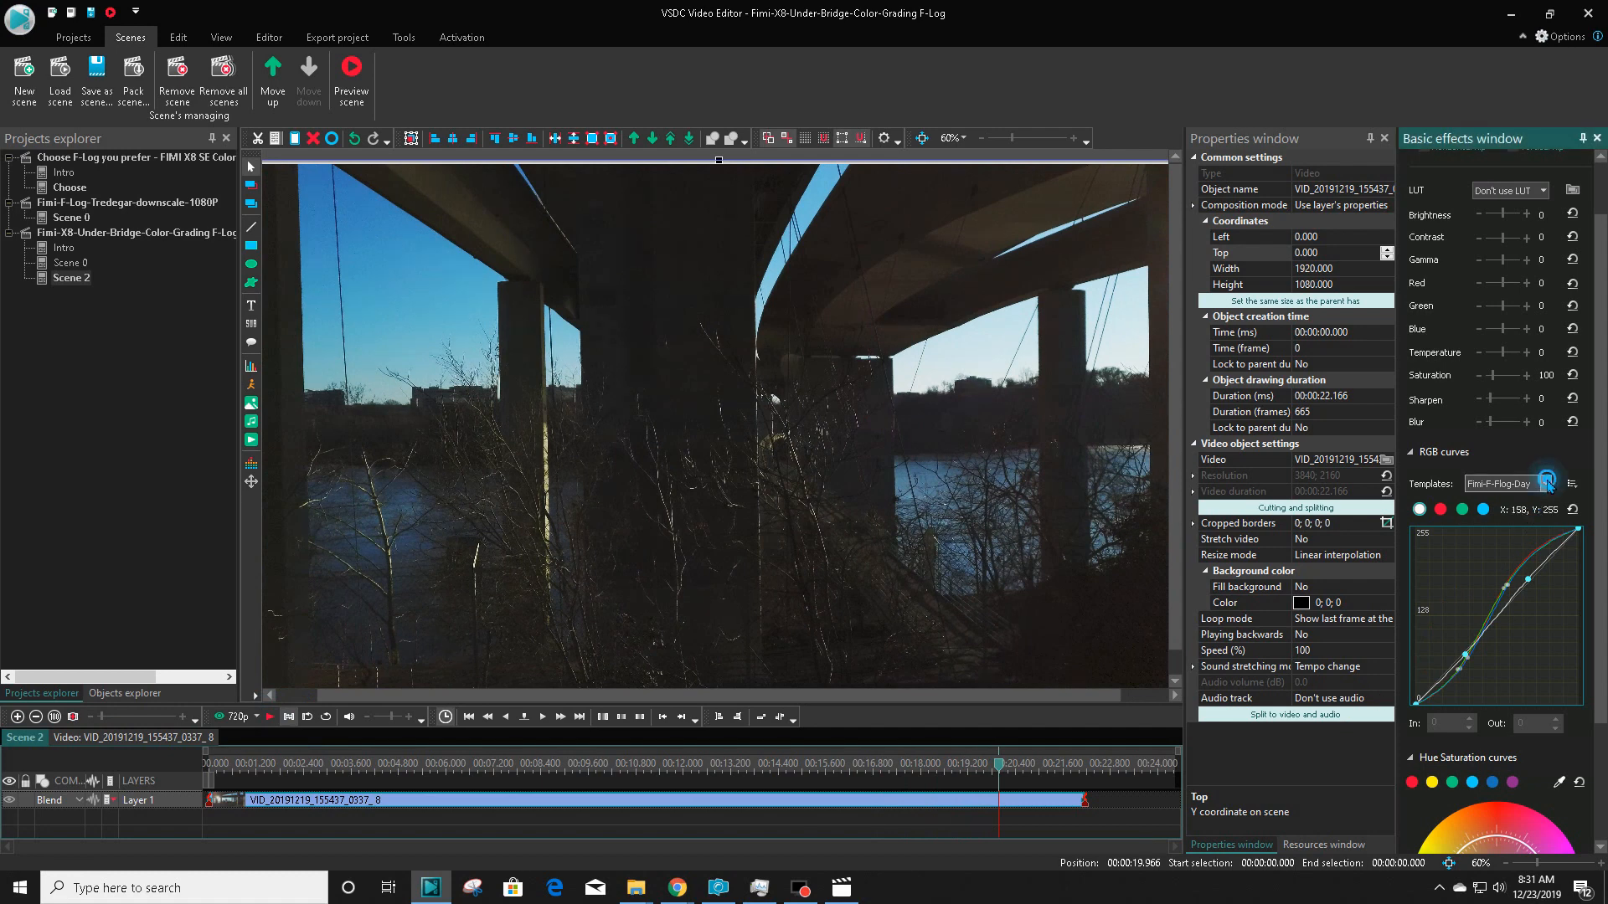
# Set the curves template to None for an ungraded comparison, then restore Fimi-F-Flog-Day.
pyautogui.click(1502, 482)
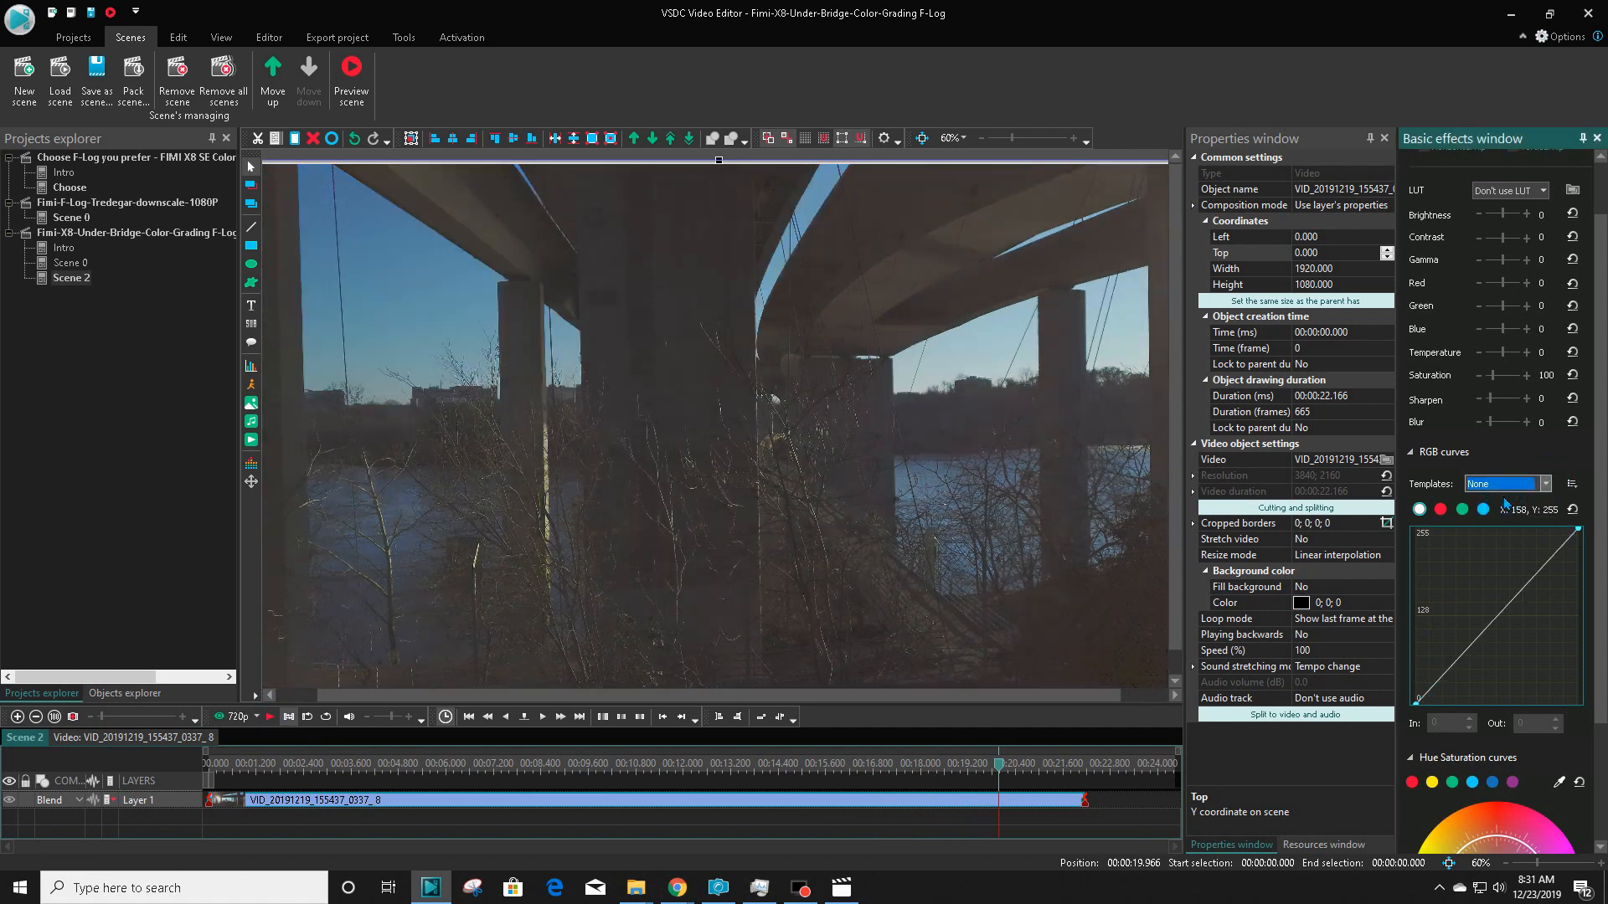
pyautogui.moveTo(1522, 509)
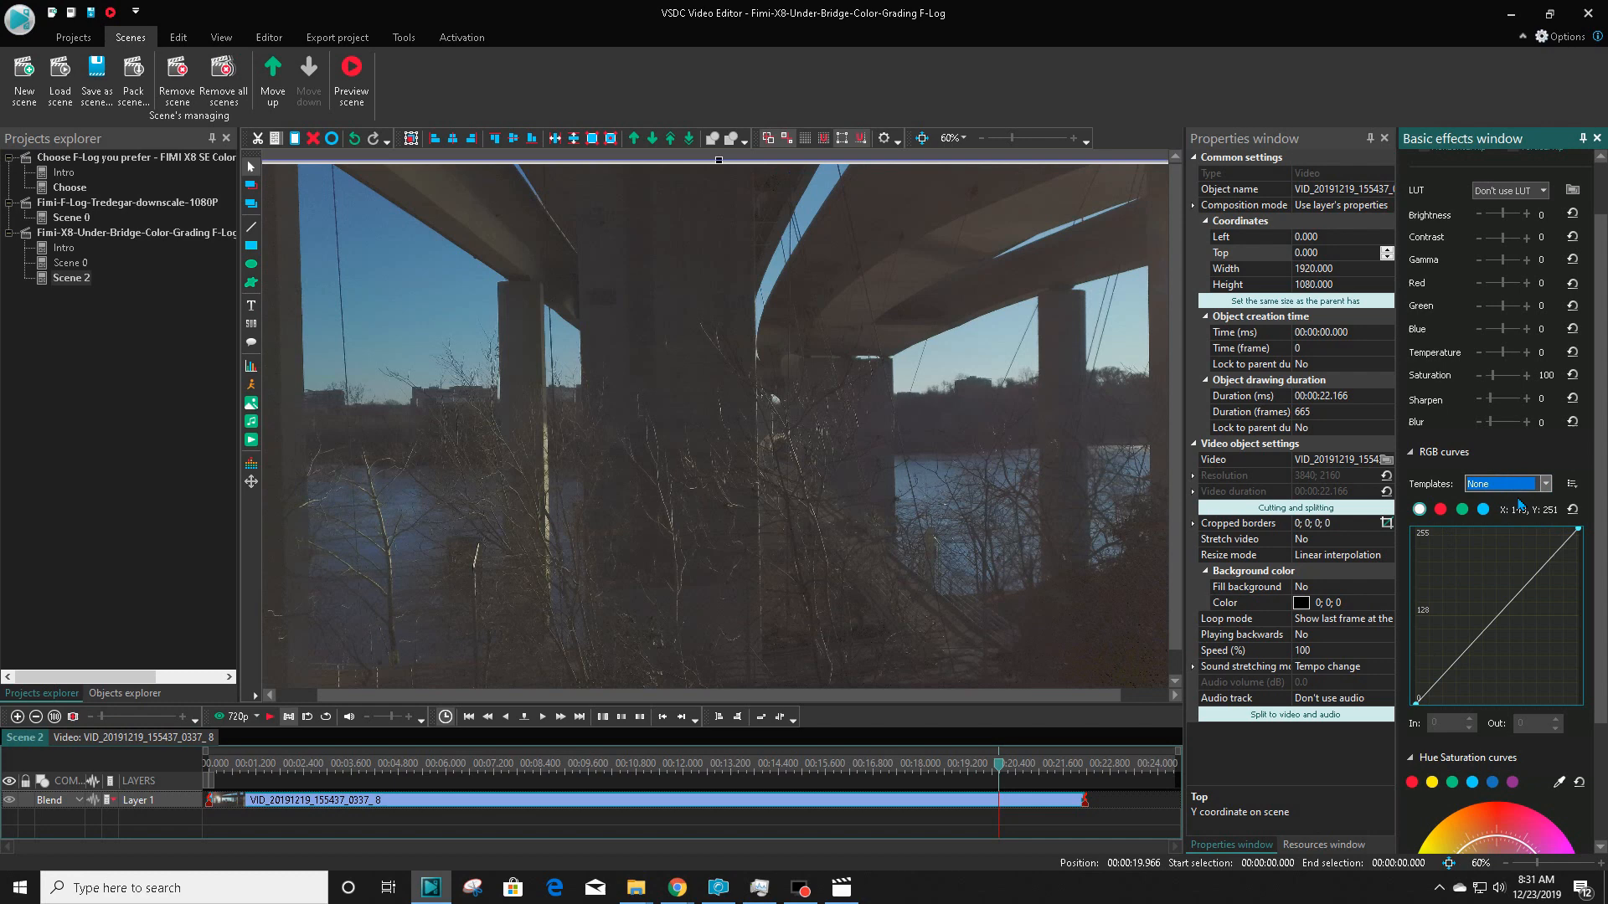
pyautogui.click(1545, 482)
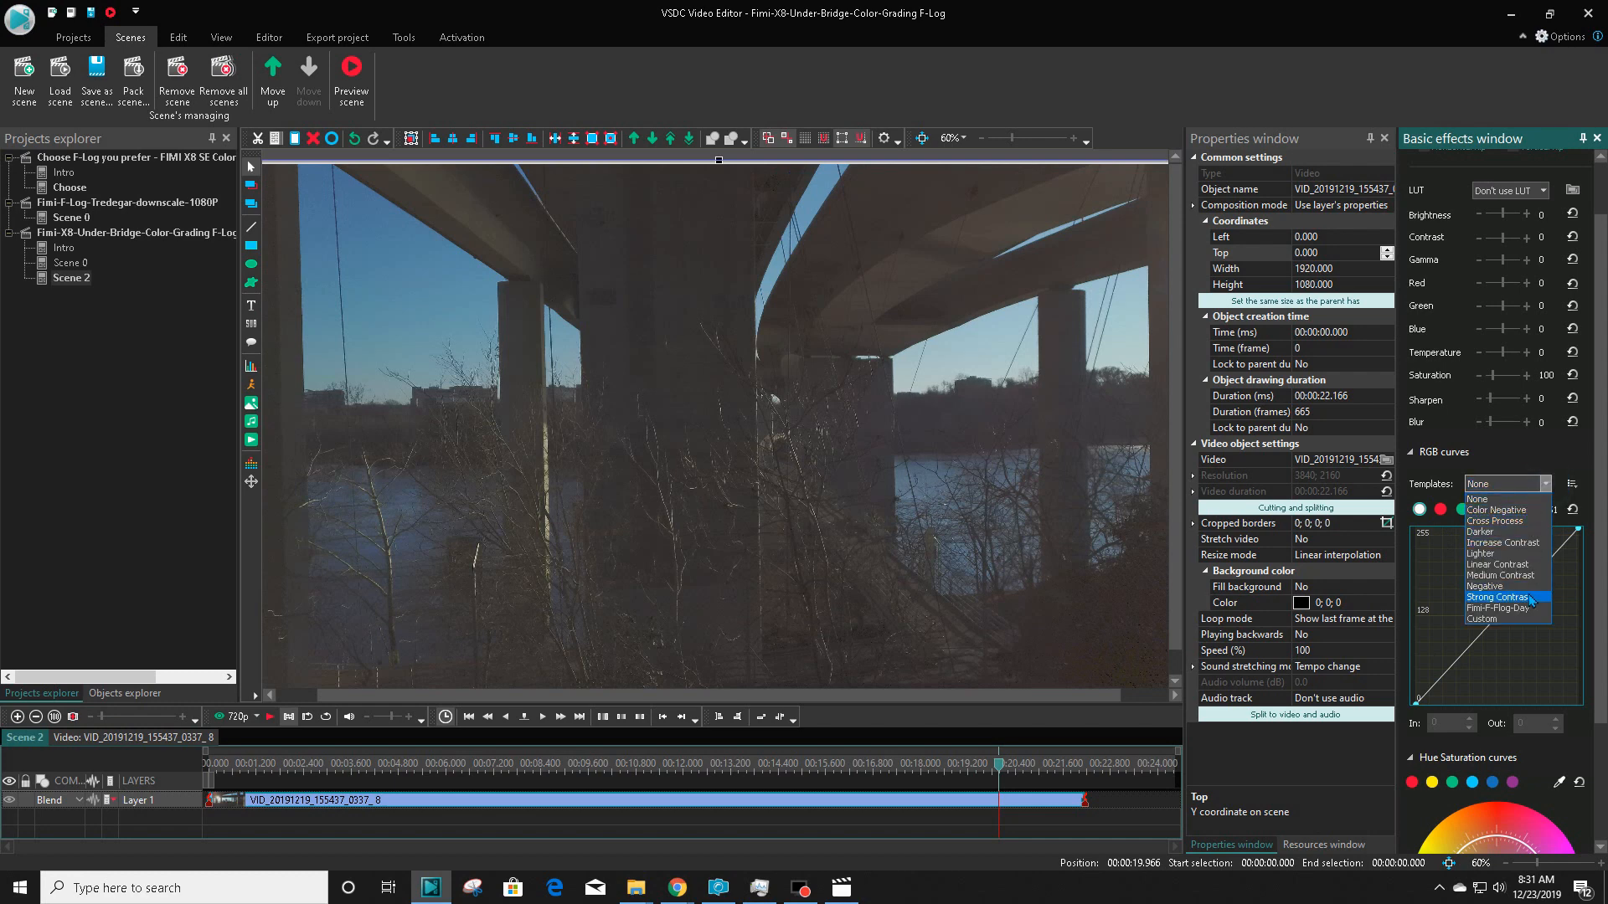
pyautogui.moveTo(1496, 586)
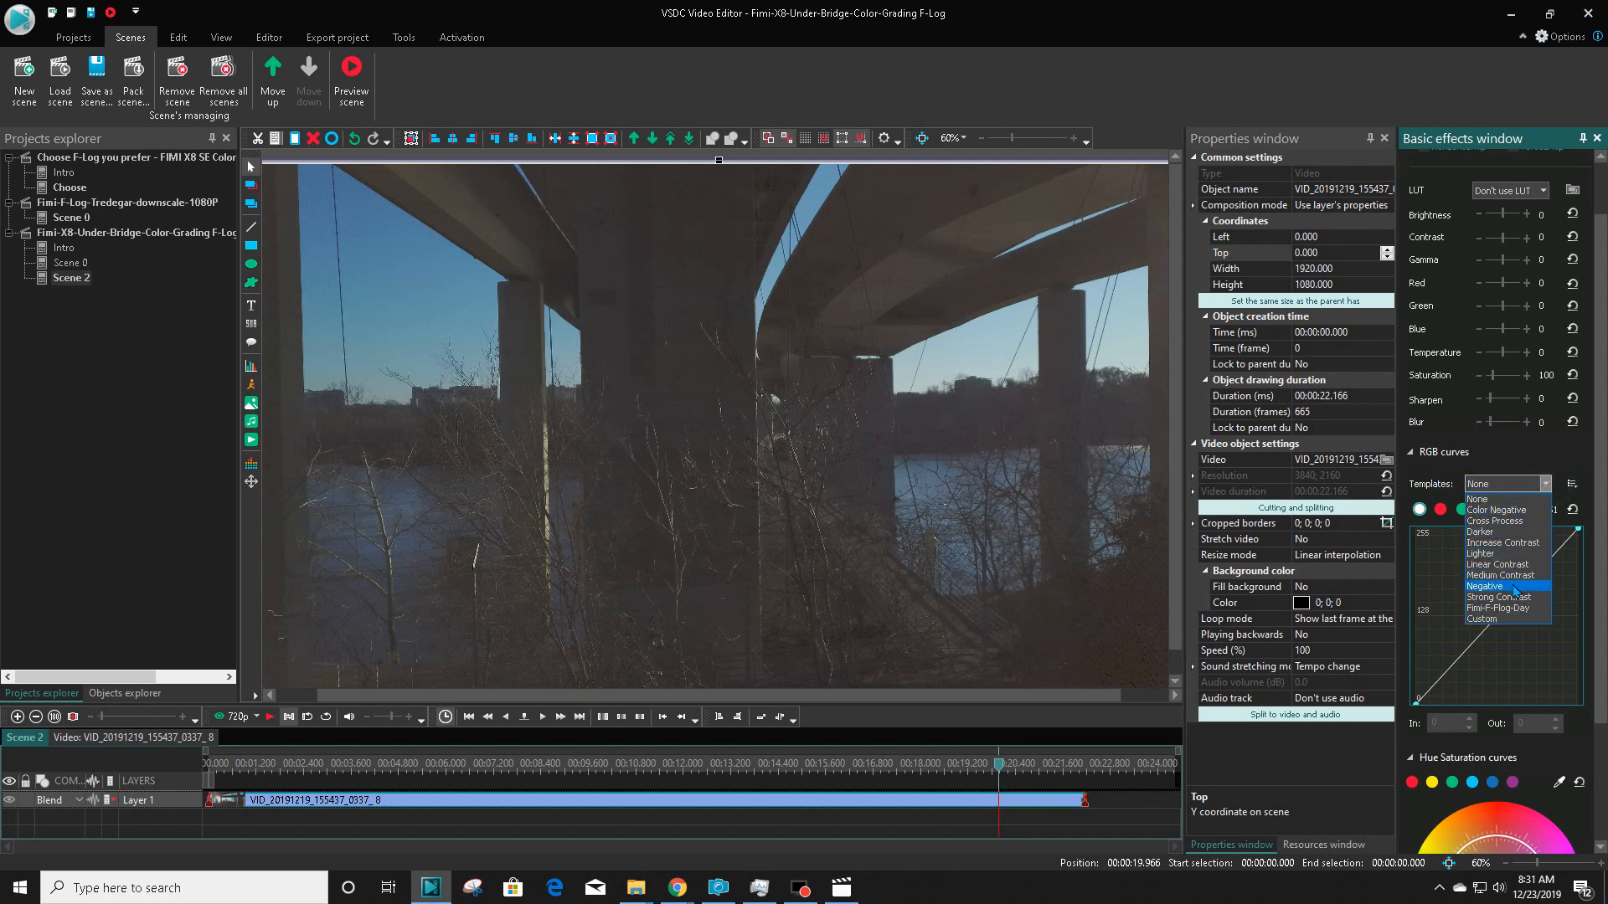
pyautogui.moveTo(1502, 596)
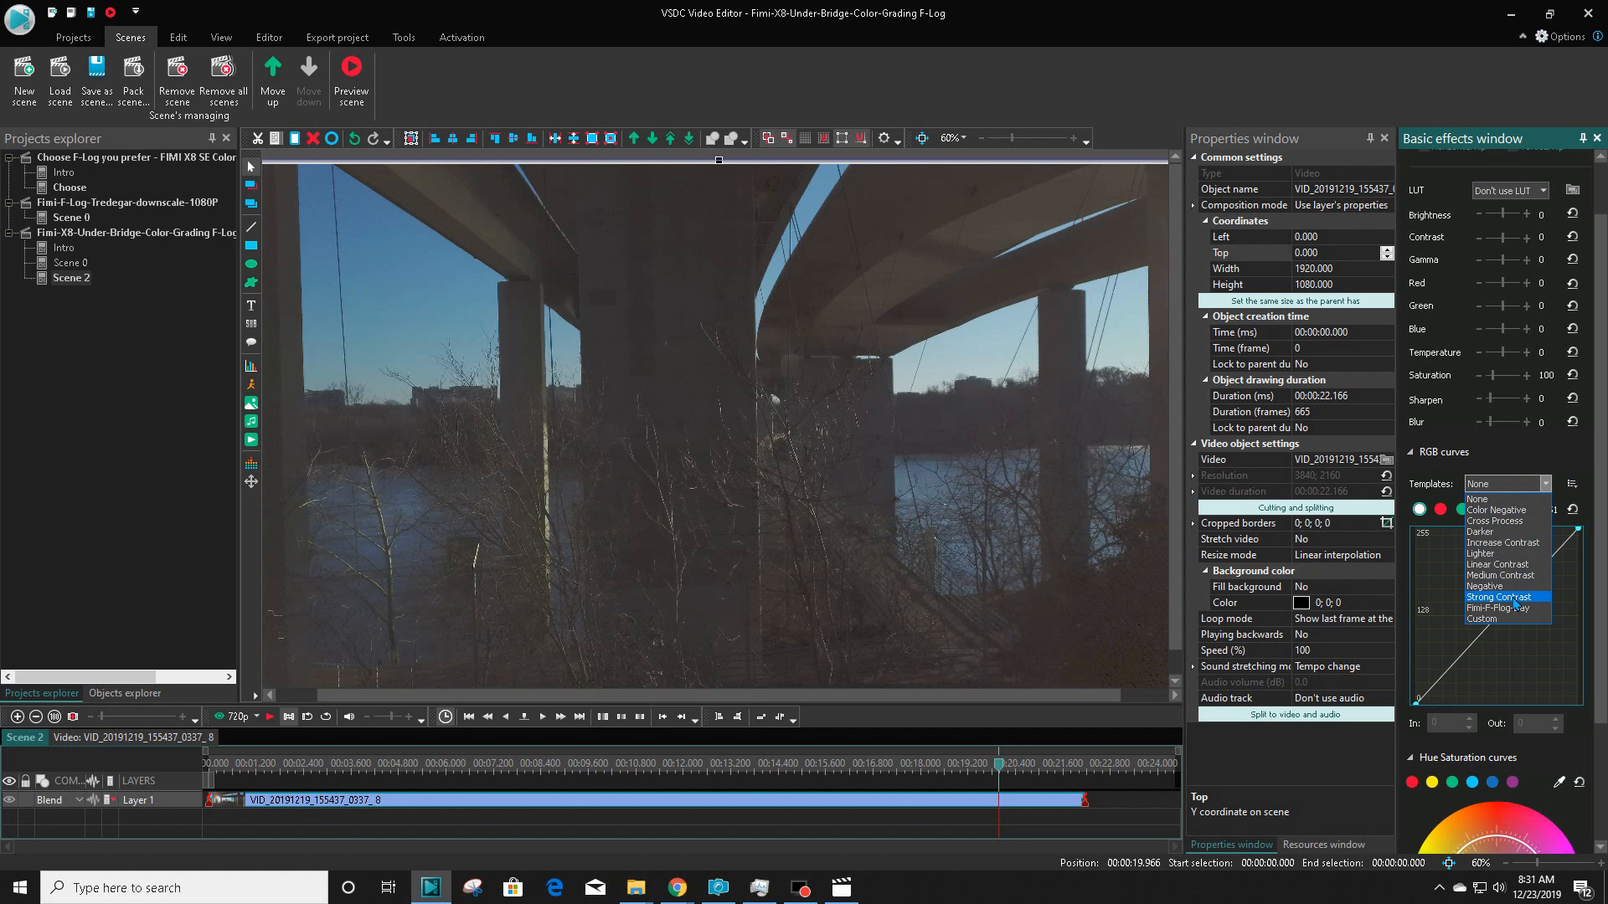
pyautogui.click(1501, 607)
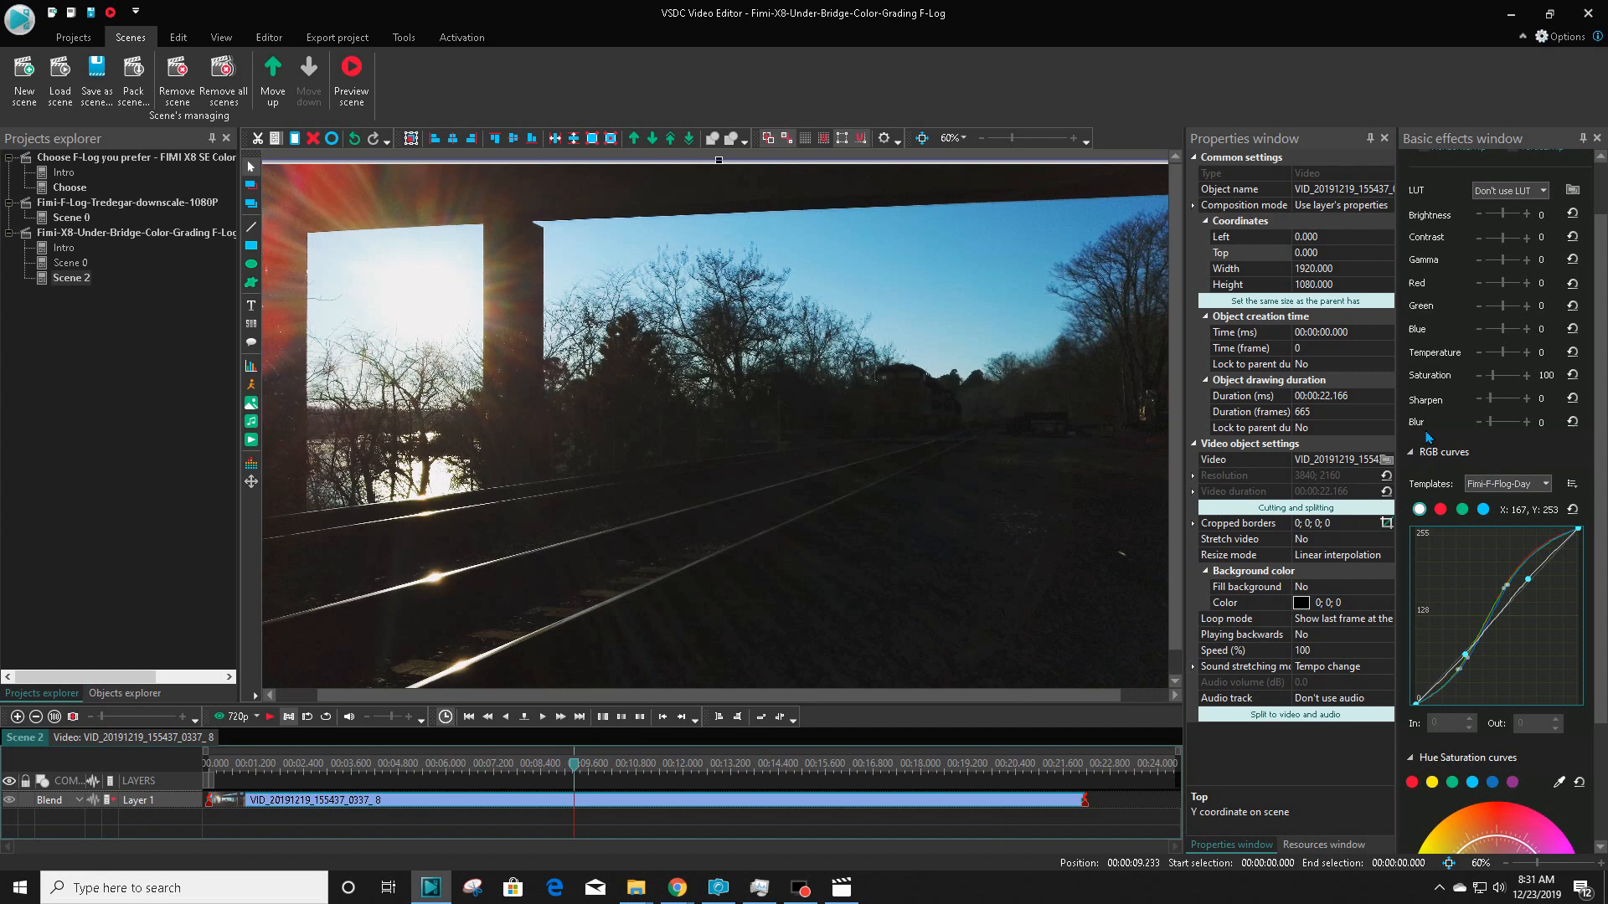
# Raise Sharpen to 40 and grab a point on the RGB curves graph.
pyautogui.click(1528, 398)
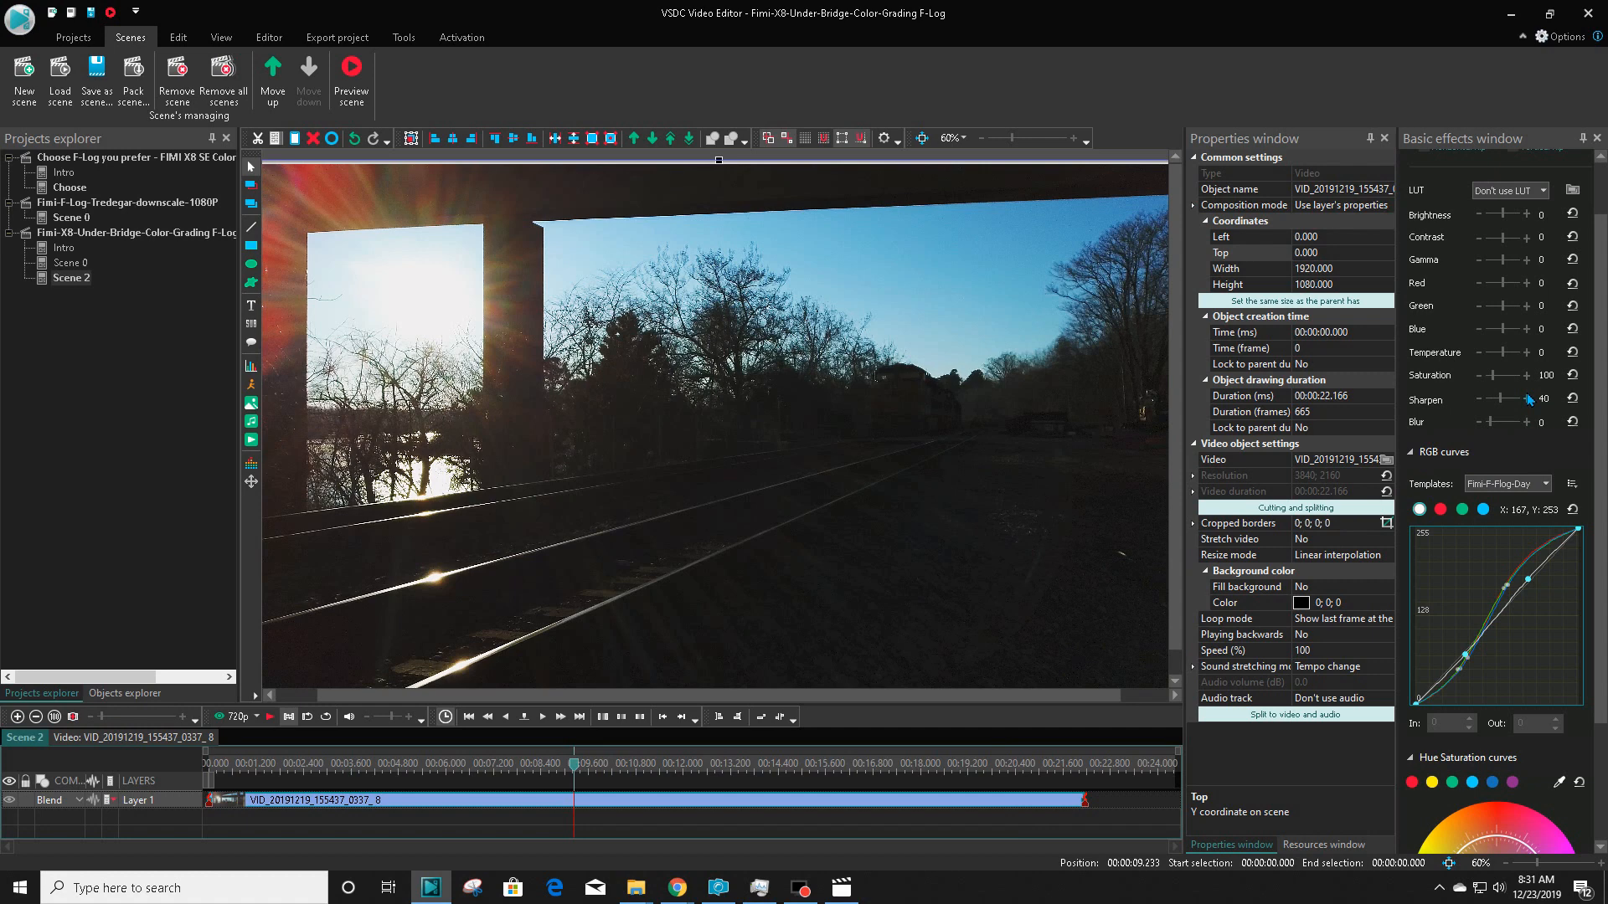
pyautogui.moveTo(1385, 714)
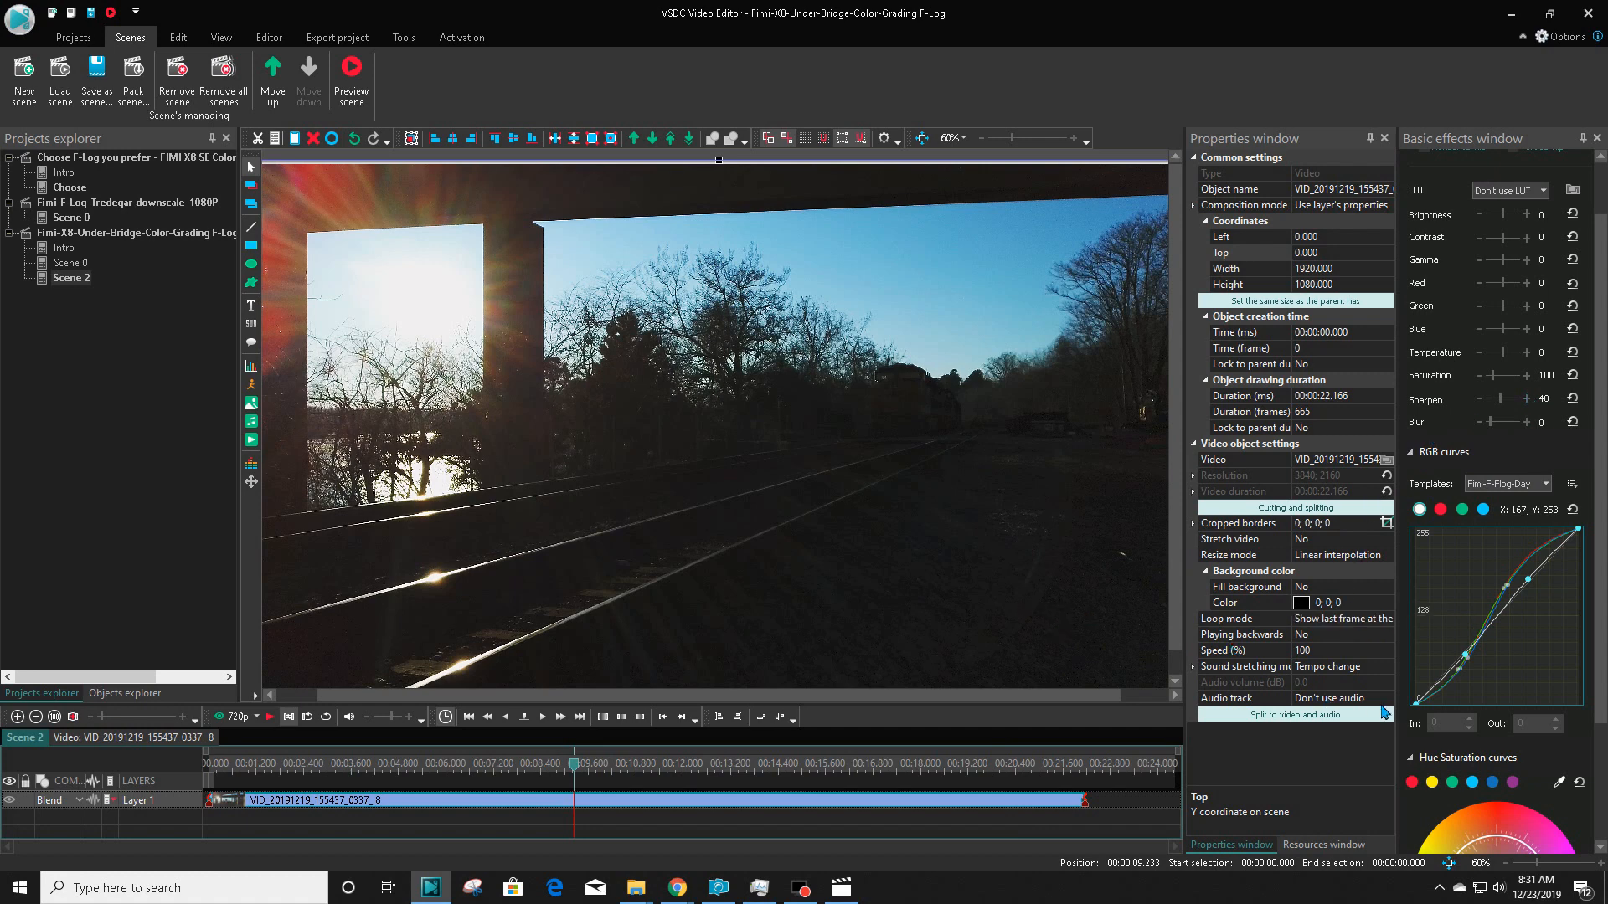
pyautogui.click(1420, 509)
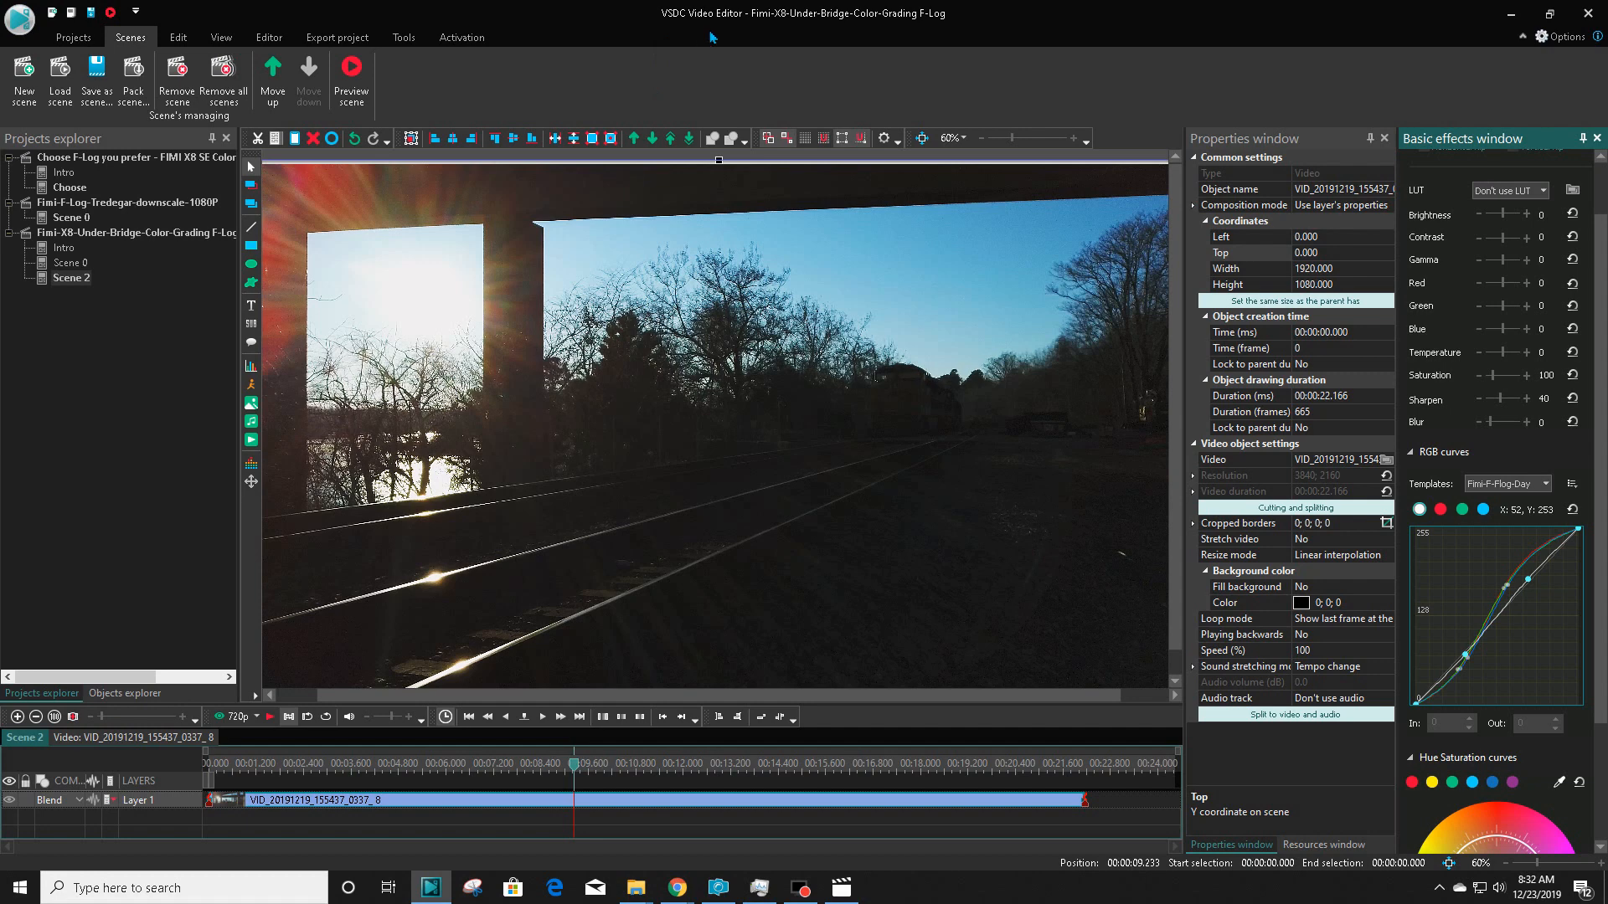
pyautogui.moveTo(1415, 586)
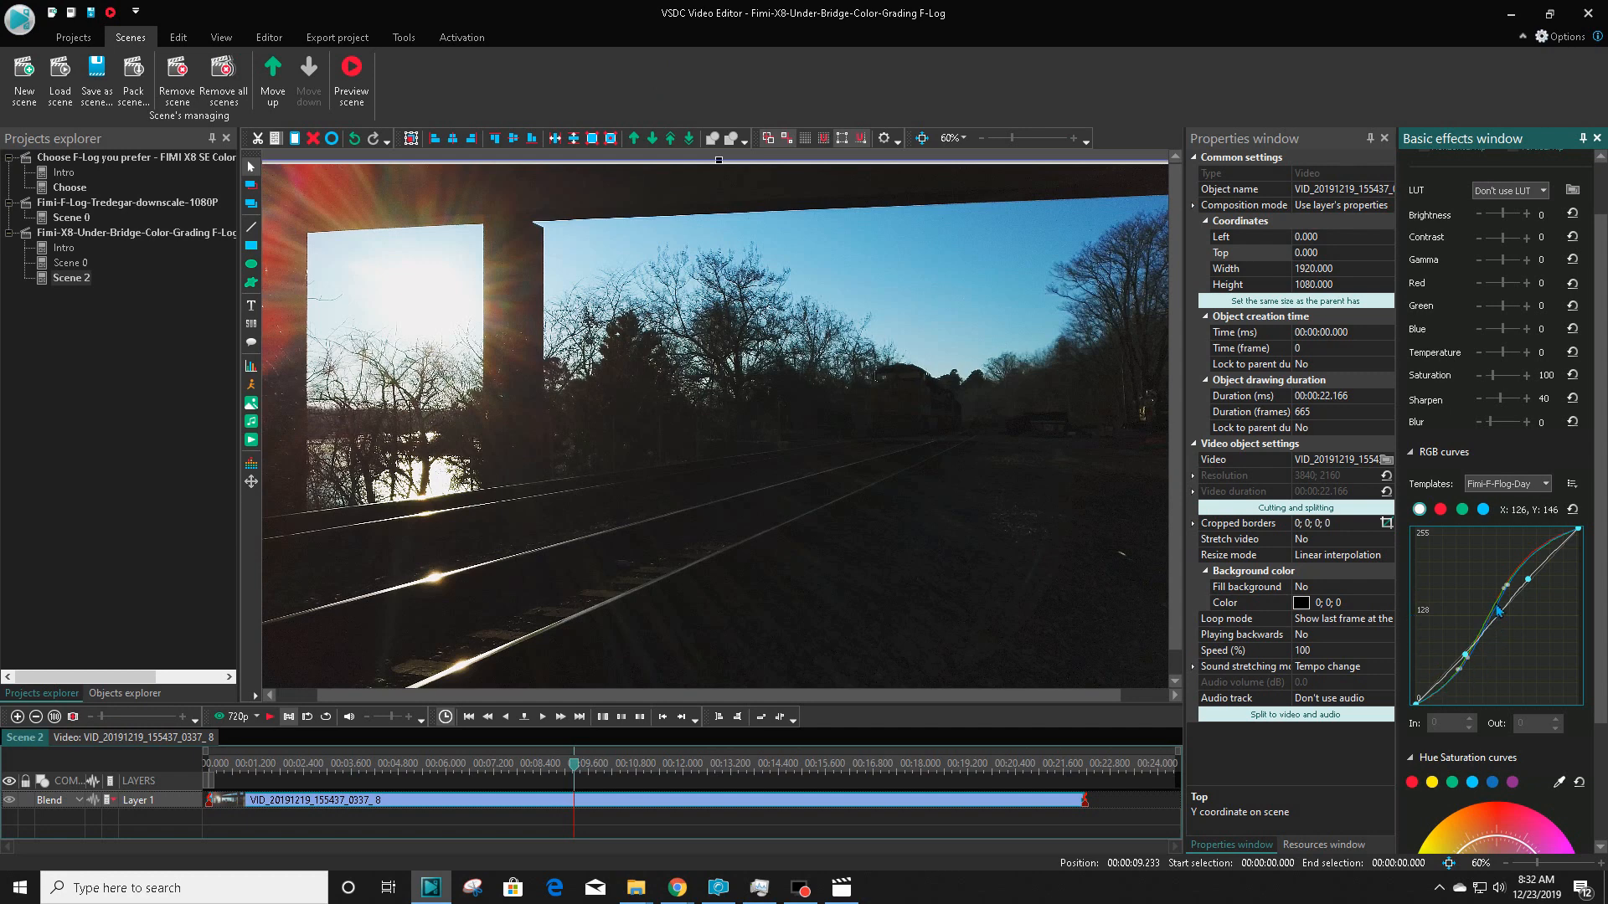
# Delete a point on the tone curve to start reshaping it into a custom curve.
pyautogui.rightClick(1502, 602)
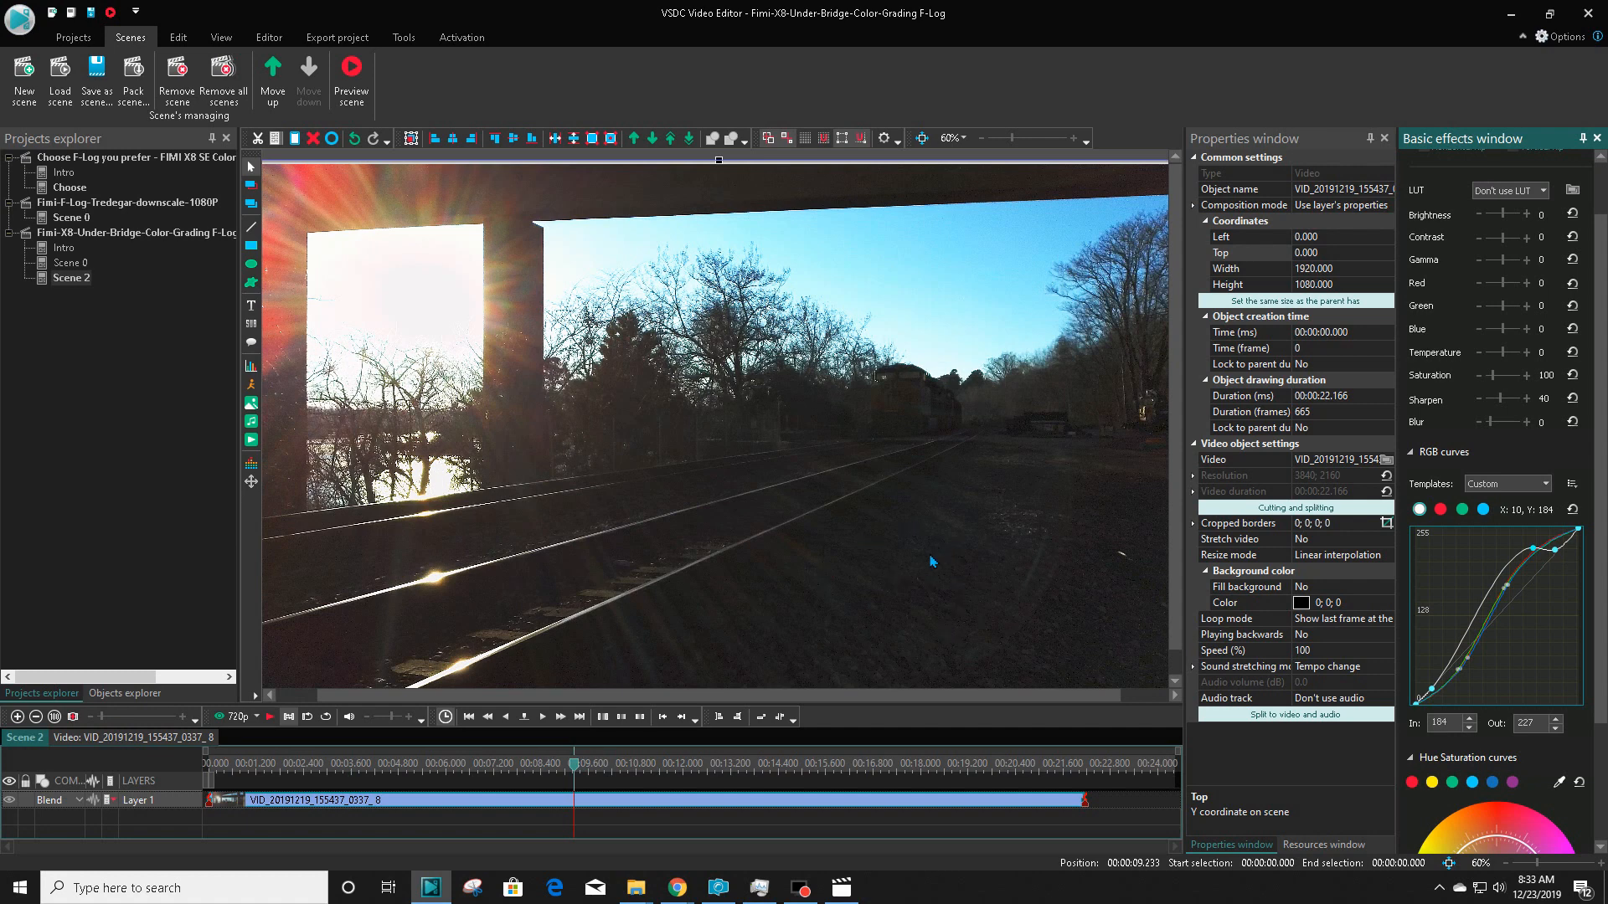
pyautogui.moveTo(923, 563)
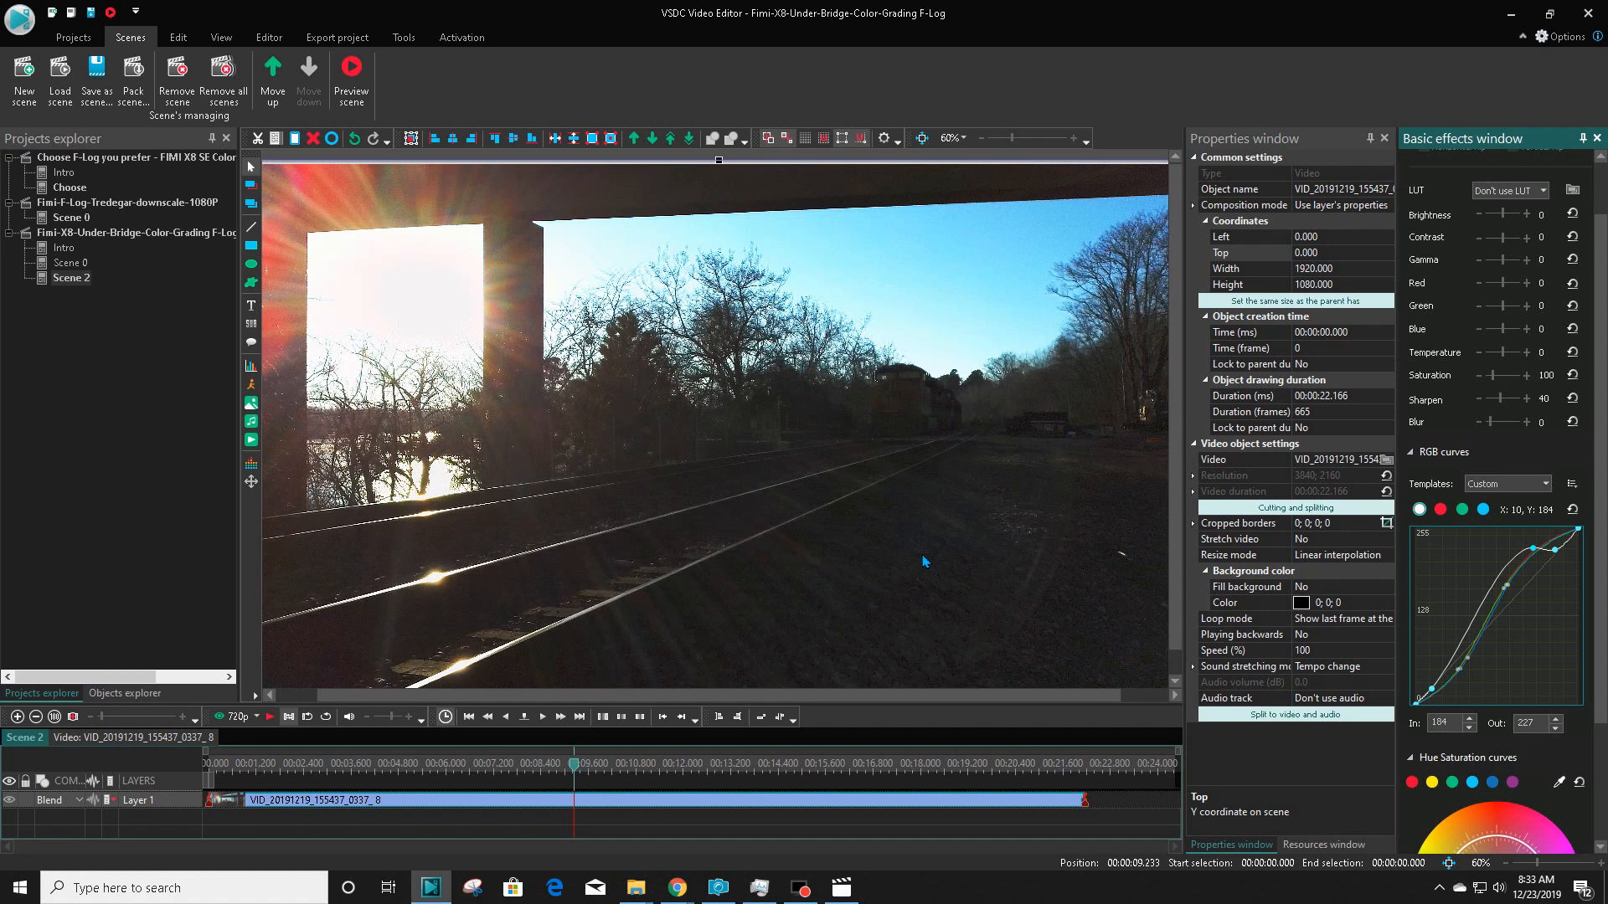
pyautogui.moveTo(1480, 546)
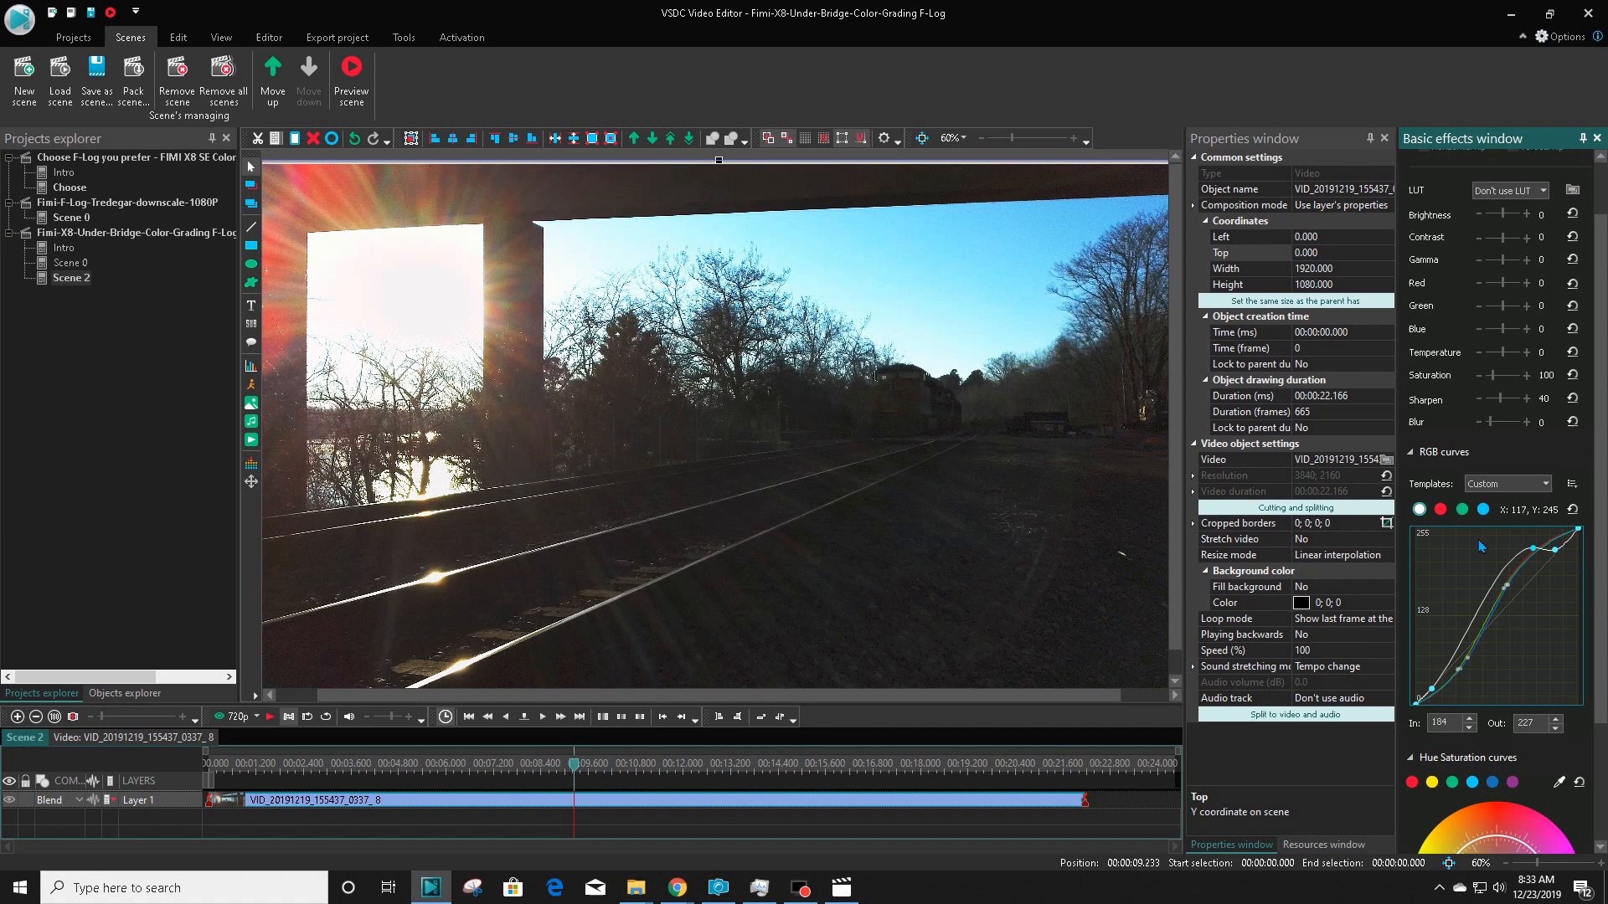
pyautogui.moveTo(1492, 839)
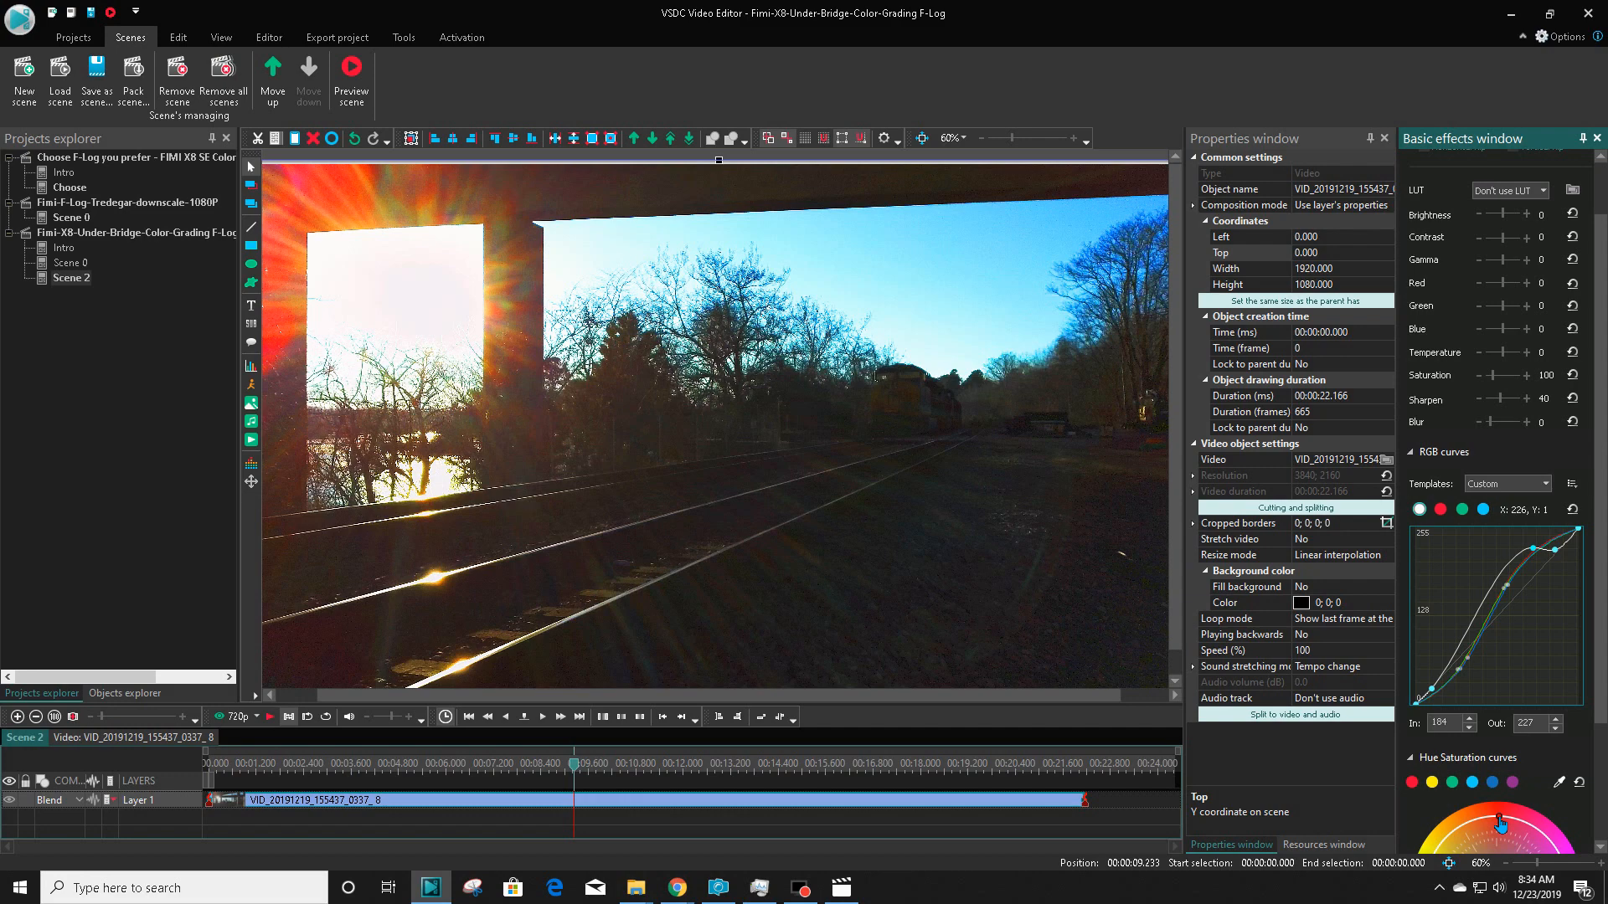
pyautogui.moveTo(298, 844)
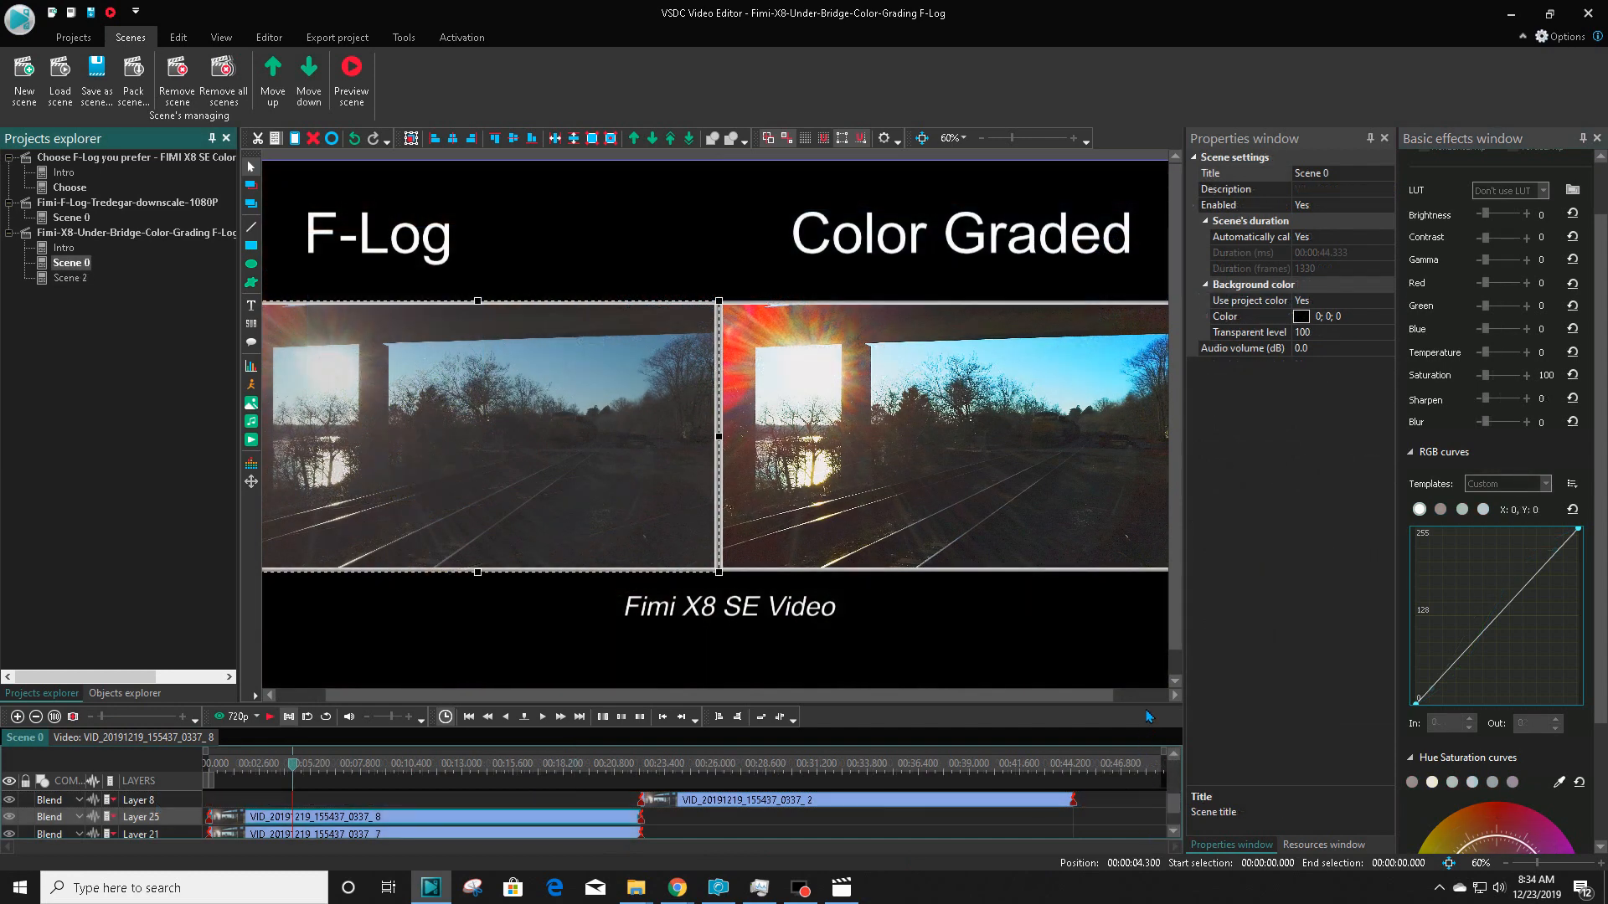
pyautogui.moveTo(1107, 750)
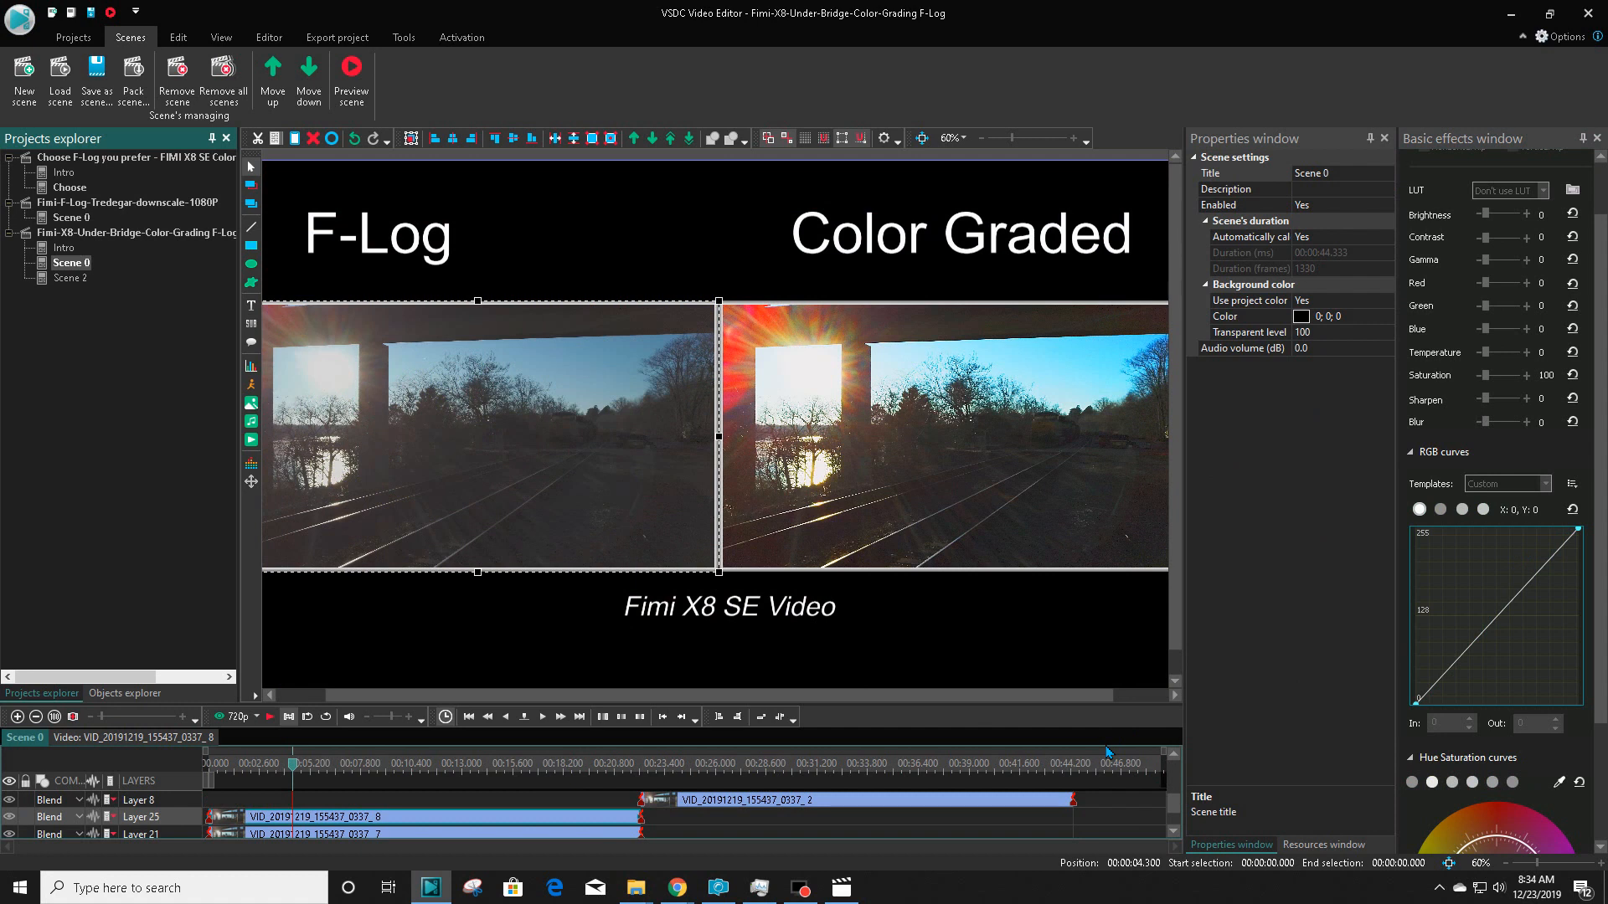
pyautogui.moveTo(1092, 524)
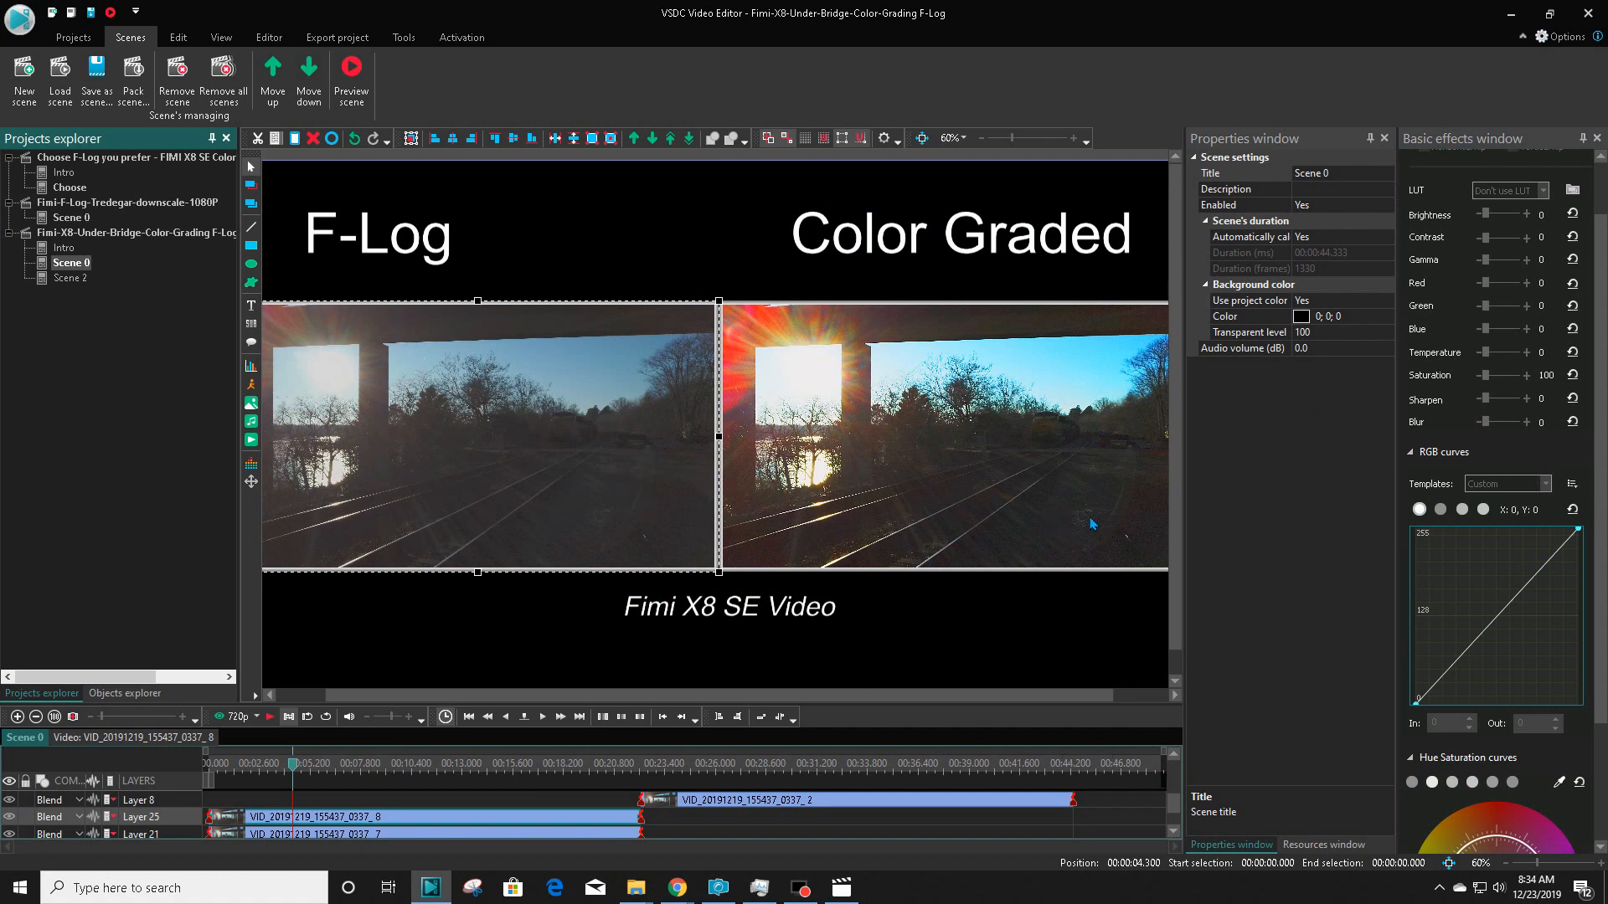
pyautogui.moveTo(1162, 806)
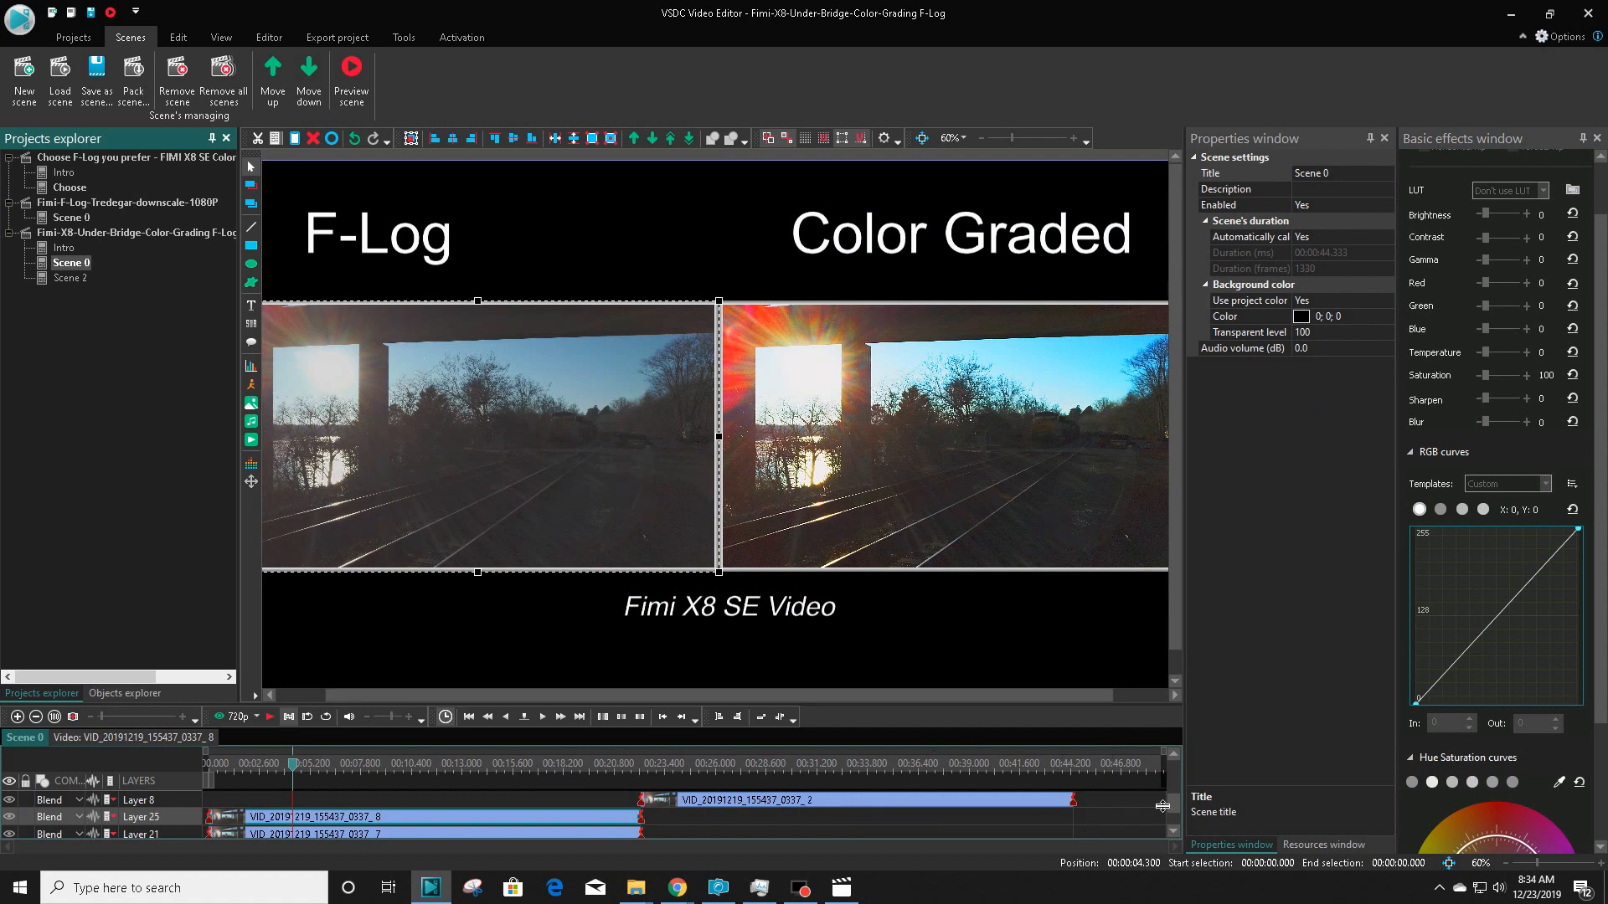
# Jump the playhead to the Color Graded versus dark-area recovery comparison shot.
pyautogui.click(772, 763)
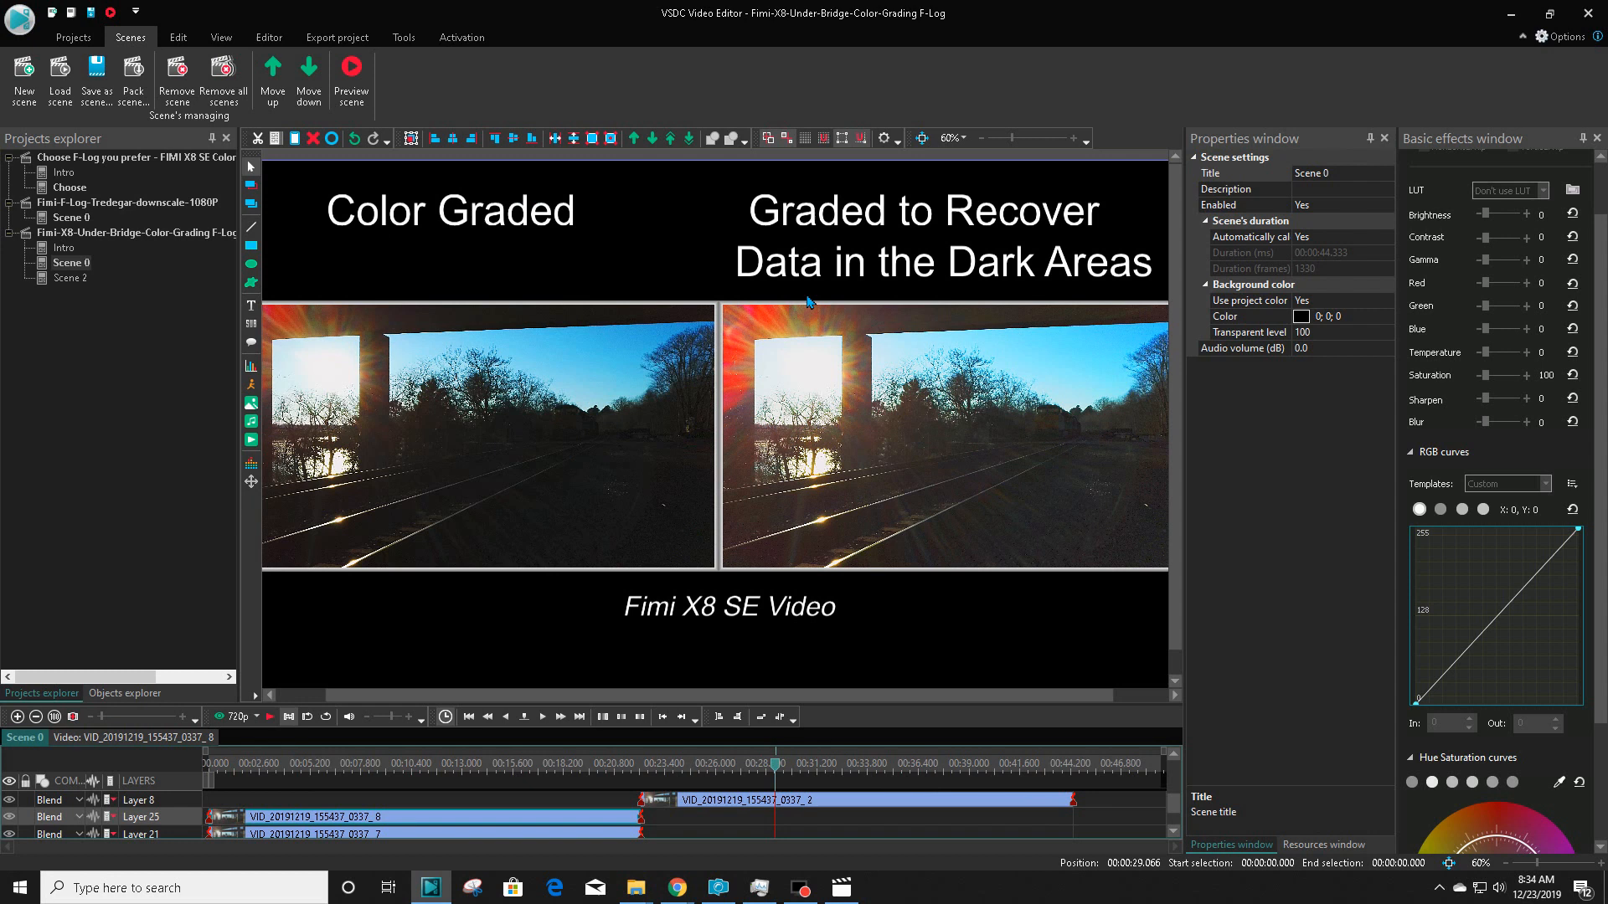
pyautogui.moveTo(882, 313)
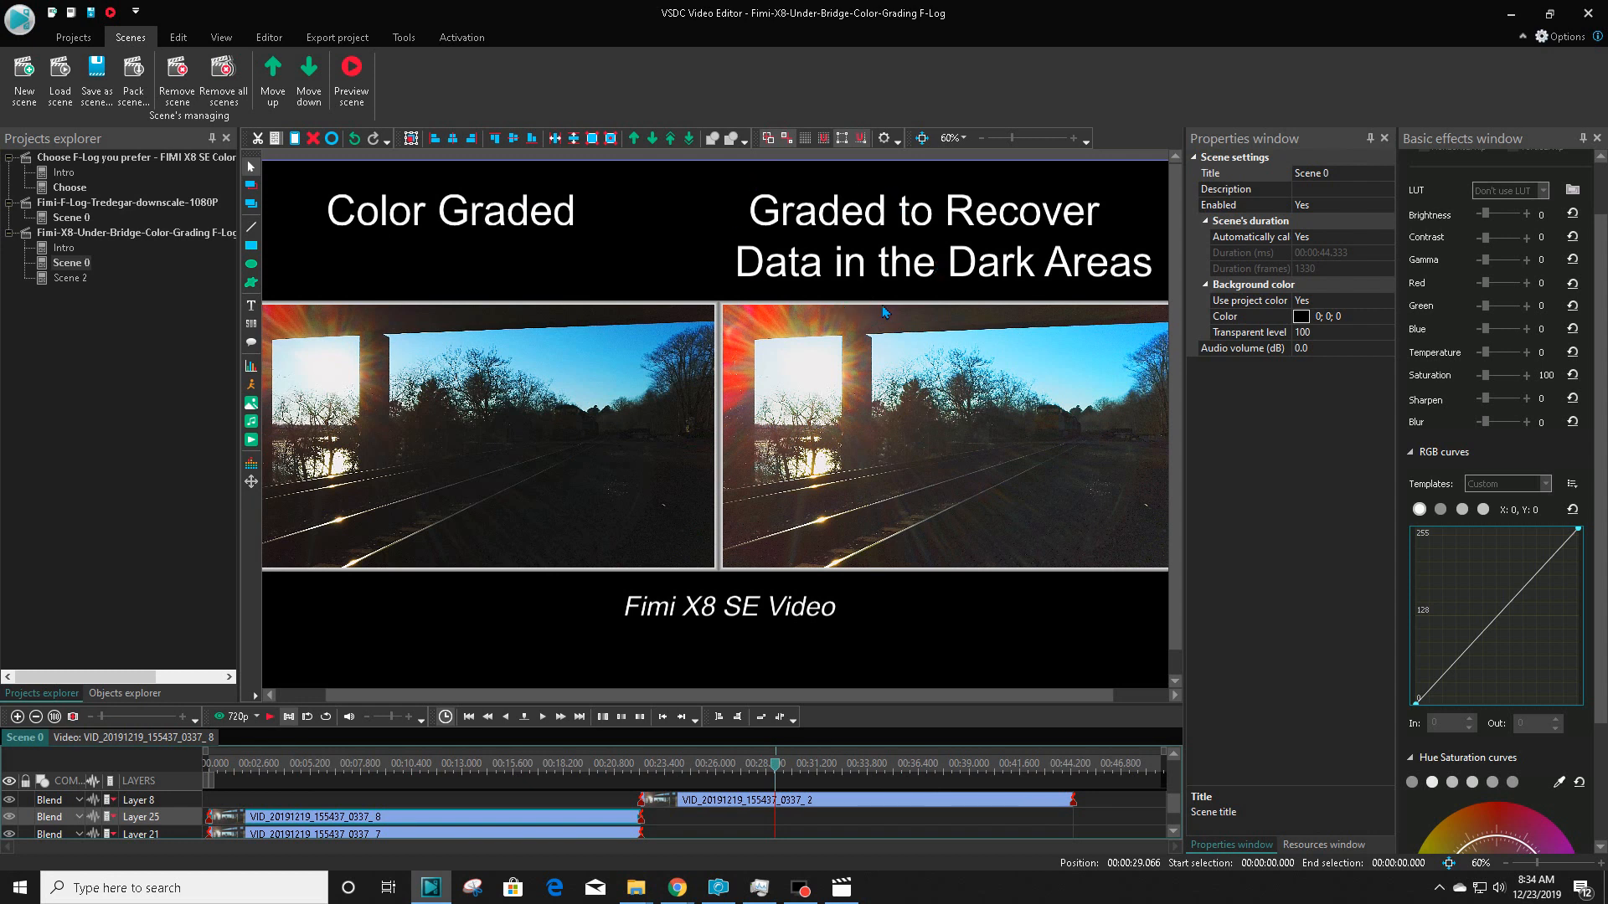
pyautogui.moveTo(1008, 517)
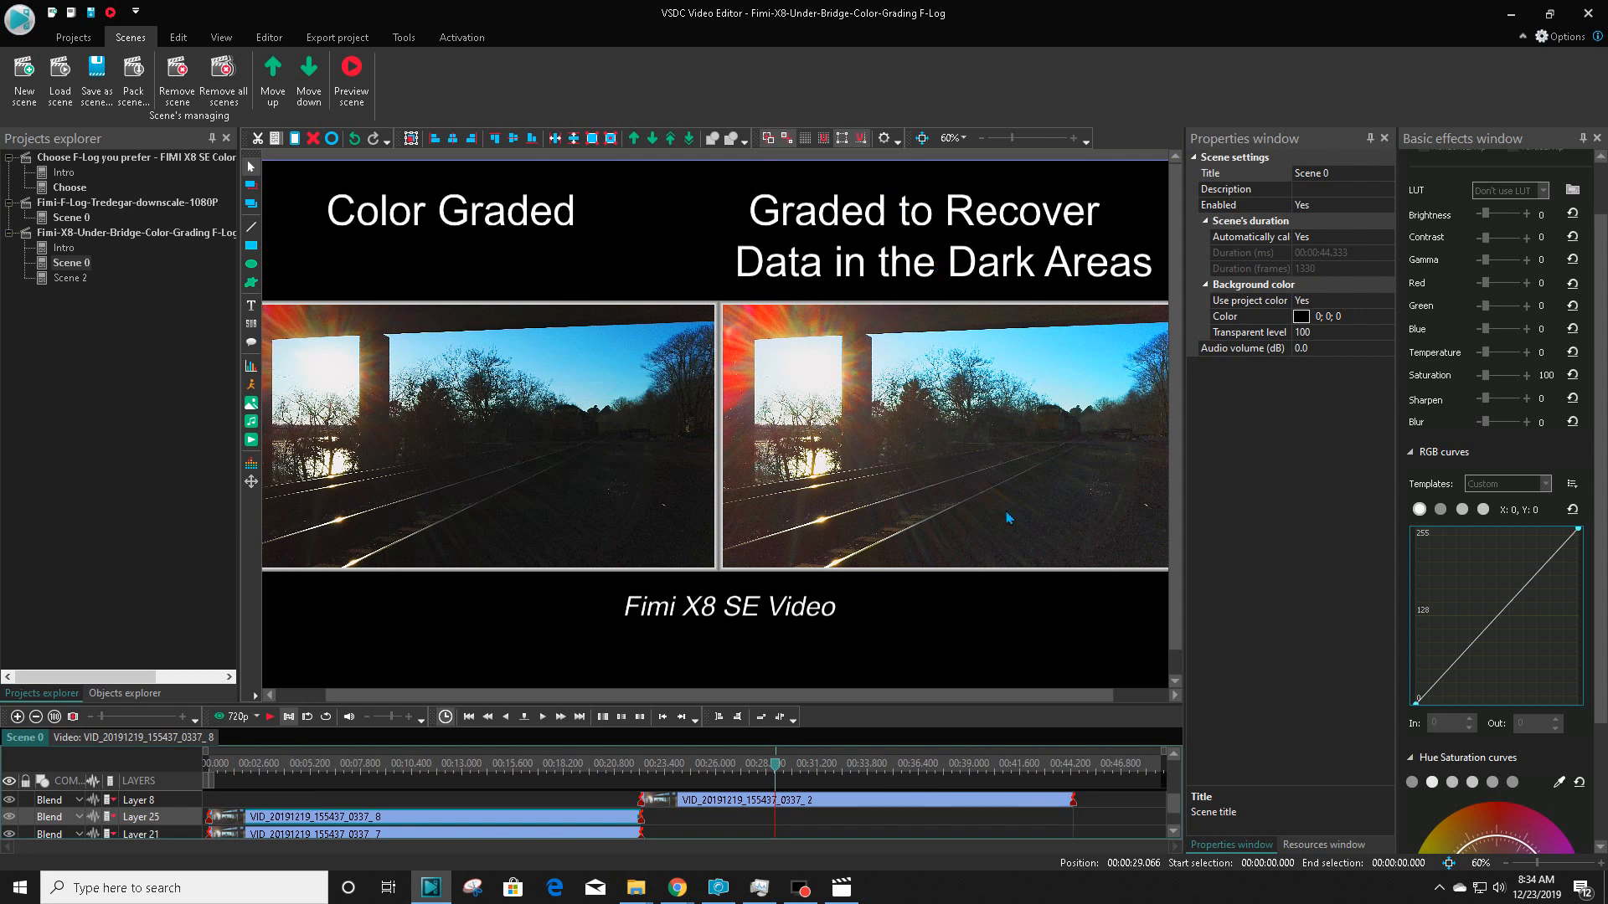